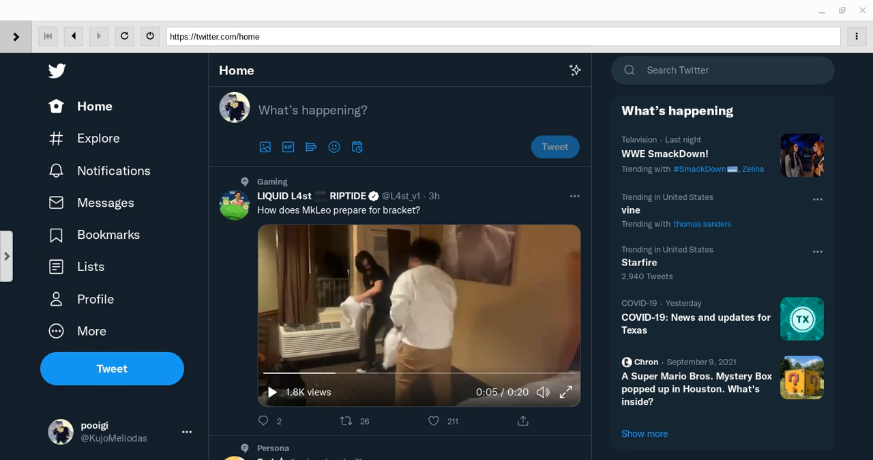
mouse_move(480, 367)
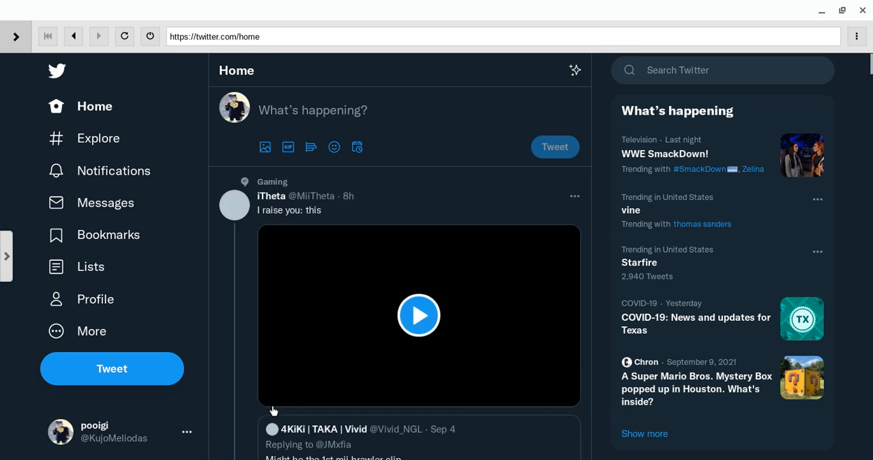
Play iTheta's Smash Bros clip, pausing and resuming it past the one-minute mark.
click(419, 316)
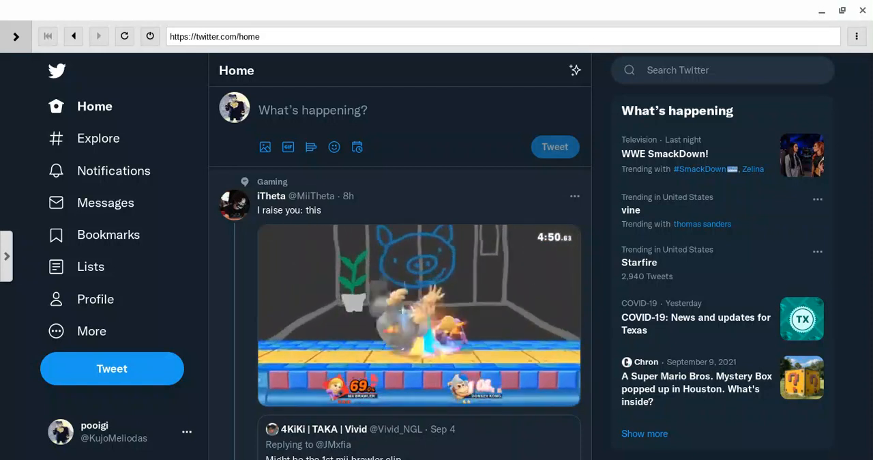
click(418, 314)
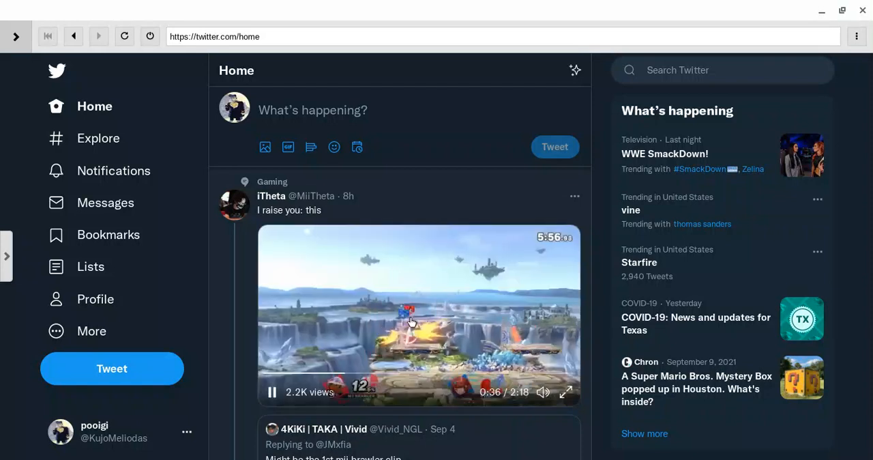
mouse_move(219, 355)
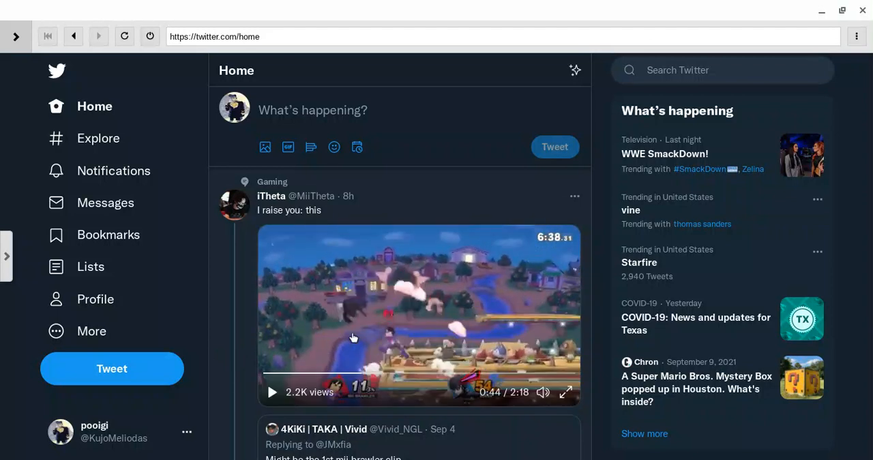
click(270, 392)
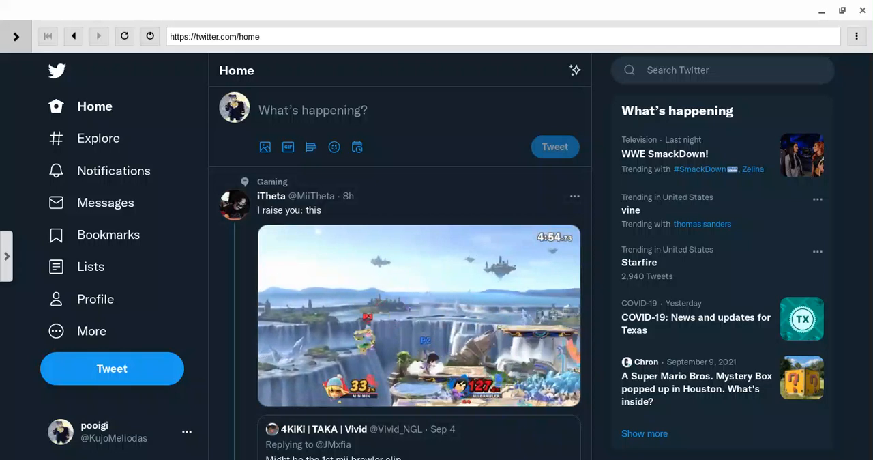
click(419, 316)
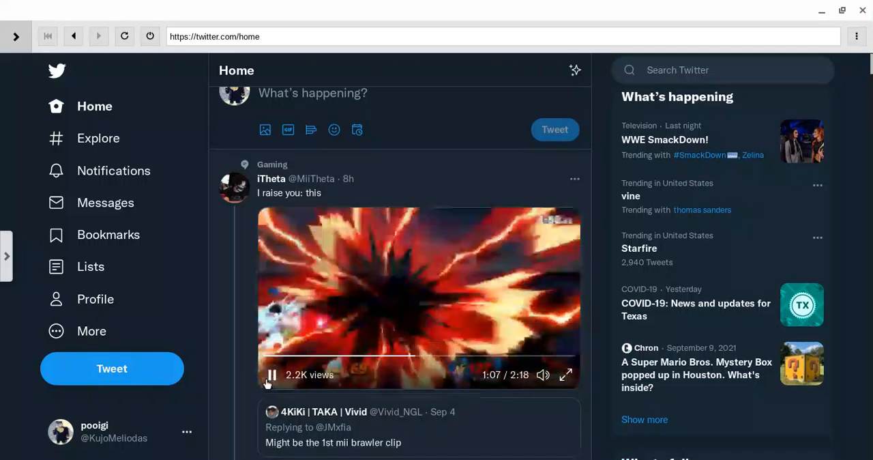
Scroll down to Nintendo of America's WarioWare launch clip and play it.
scroll(down, 3)
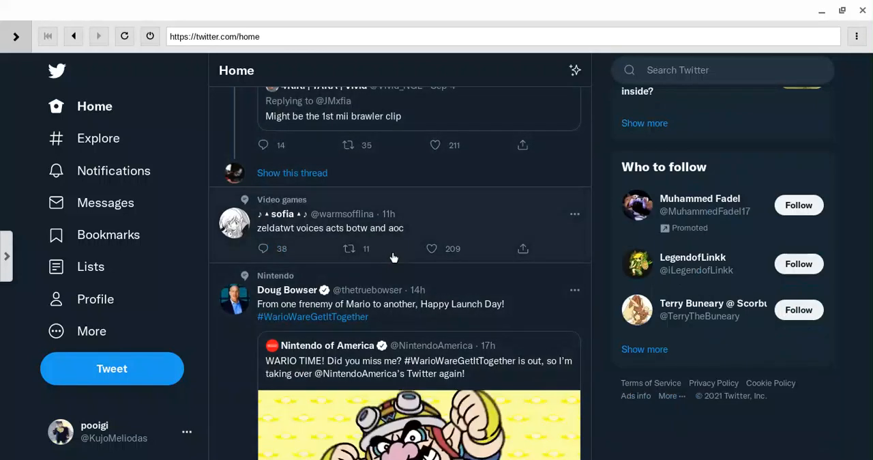
scroll(down, 3)
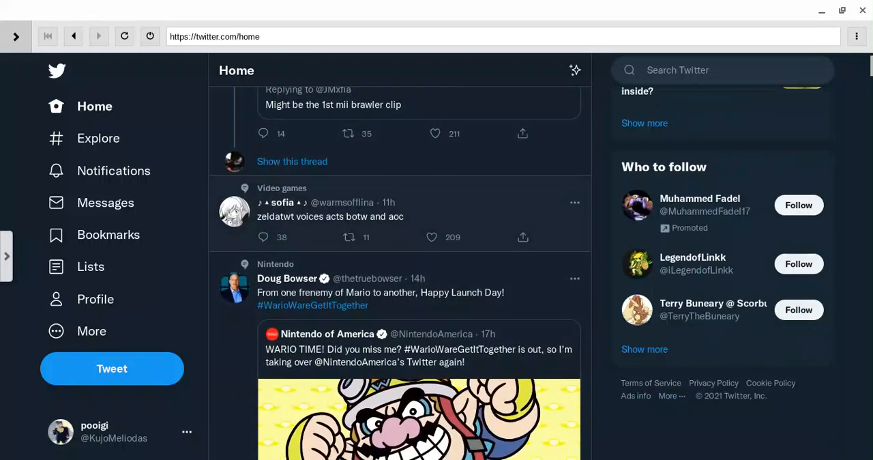
scroll(down, 3)
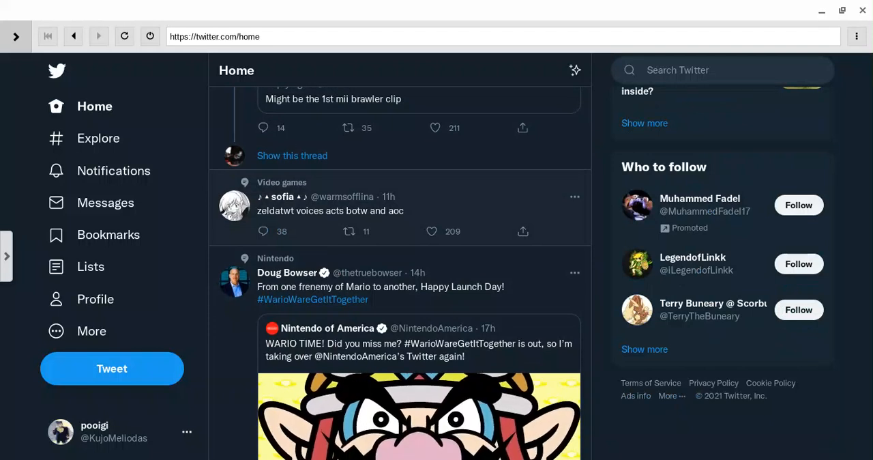
scroll(down, 3)
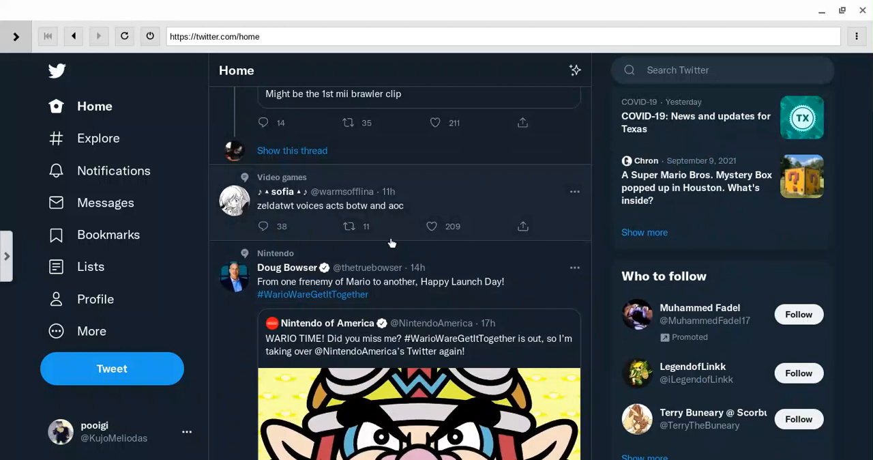
scroll(down, 3)
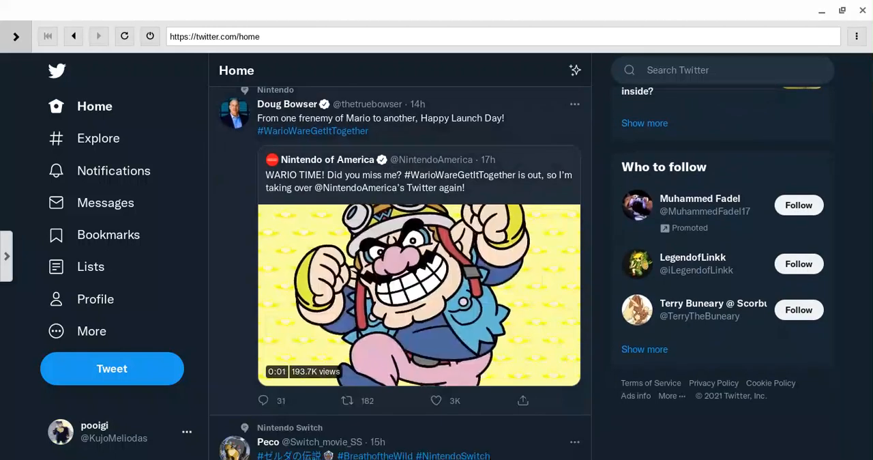
click(419, 294)
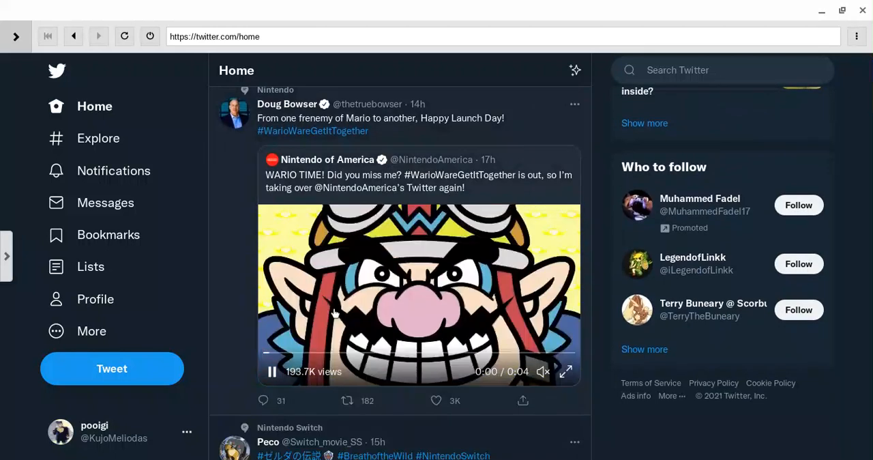
click(270, 371)
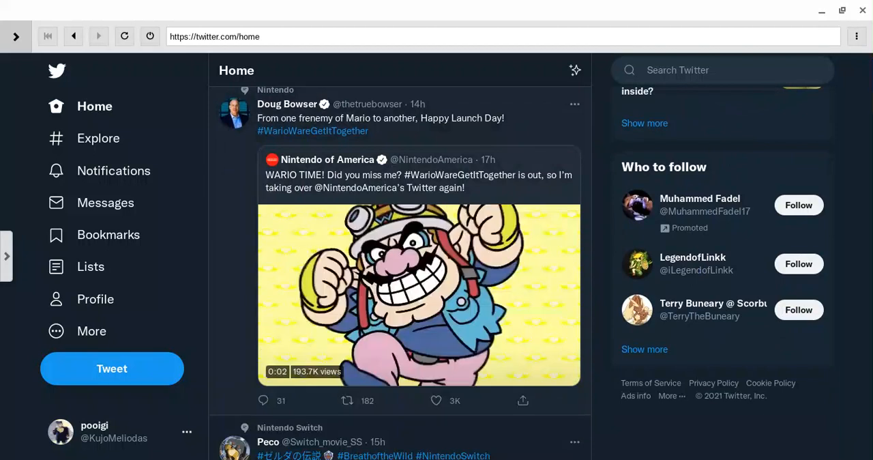
Continue down the feed to Peco's Breath of the Wild video tweet.
scroll(down, 3)
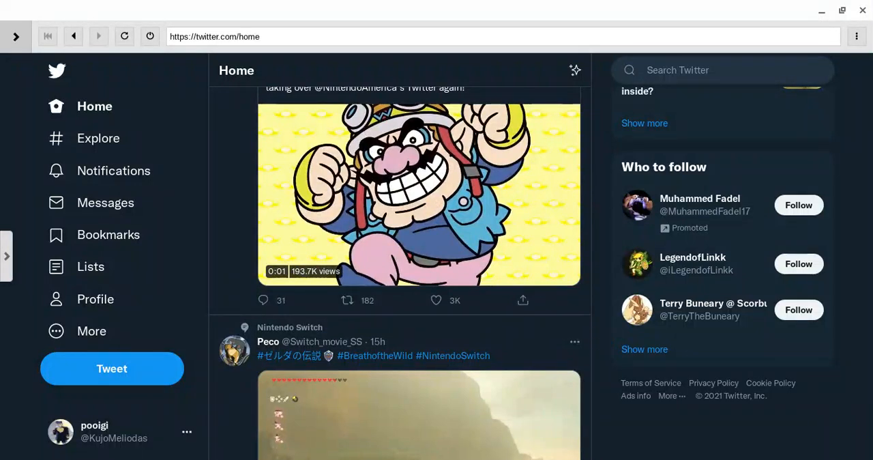
scroll(down, 3)
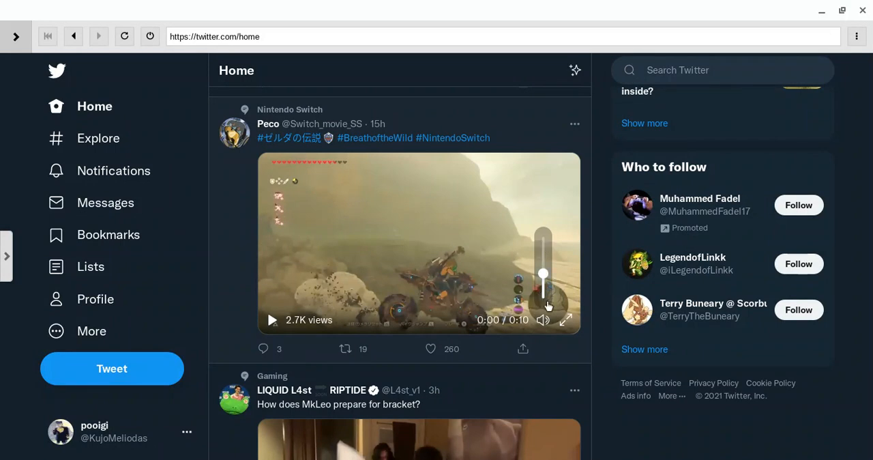
Watch Peco's Breath of the Wild clip and move down to the MkLeo video.
click(272, 319)
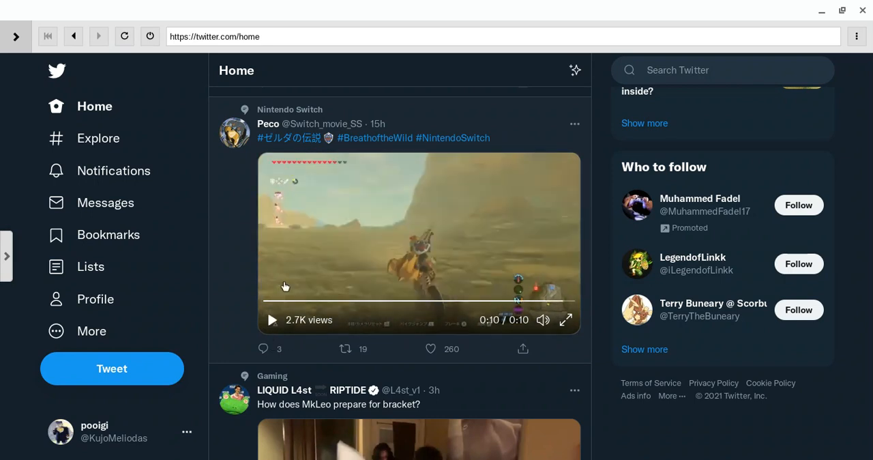
scroll(down, 3)
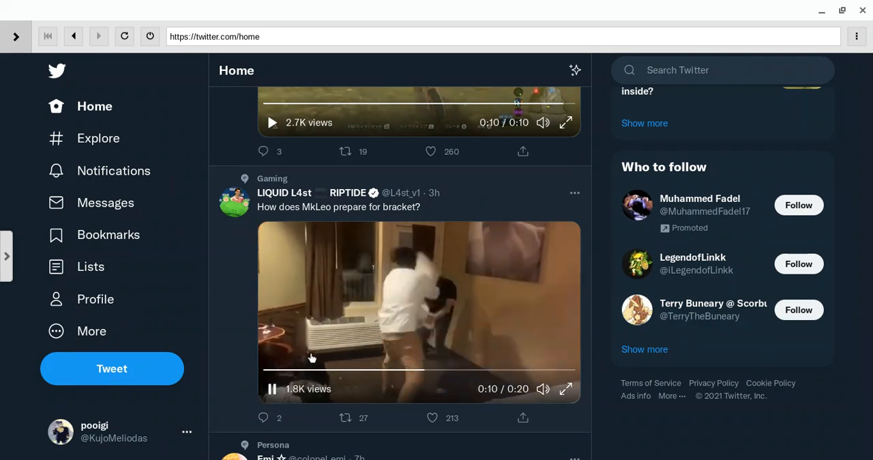
Watch LIQUID L4st's MkLeo bracket-prep video to 0:18 and like the tweet.
click(271, 387)
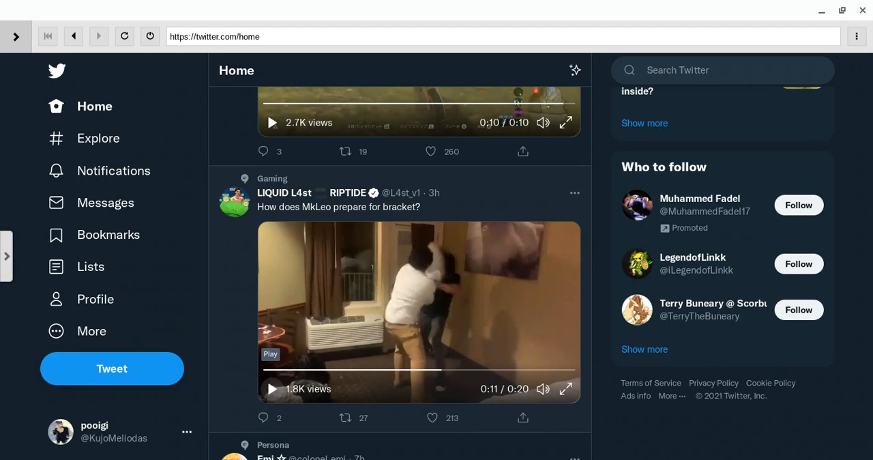
click(270, 389)
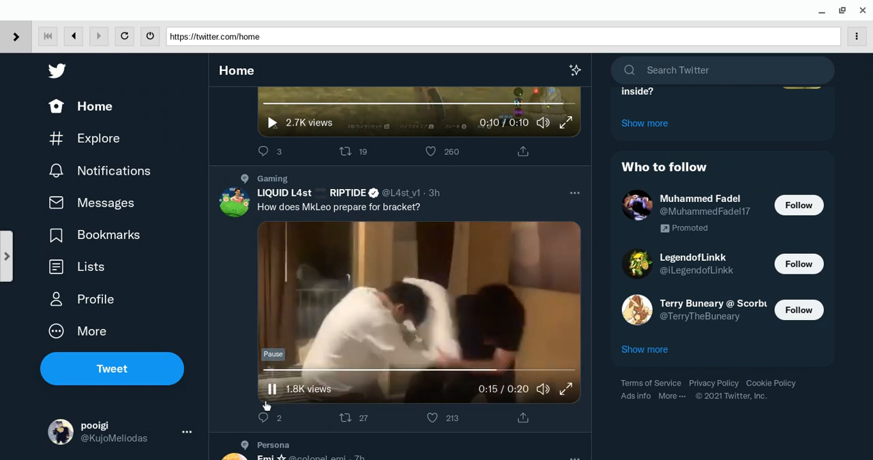
click(270, 389)
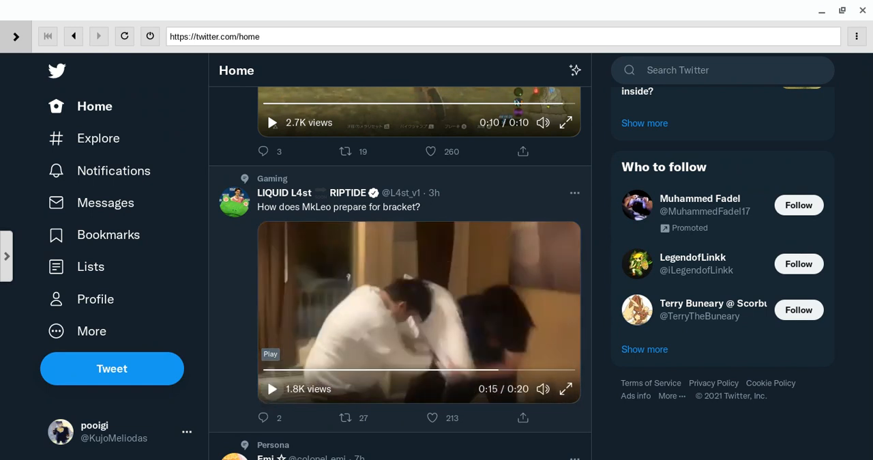
click(270, 387)
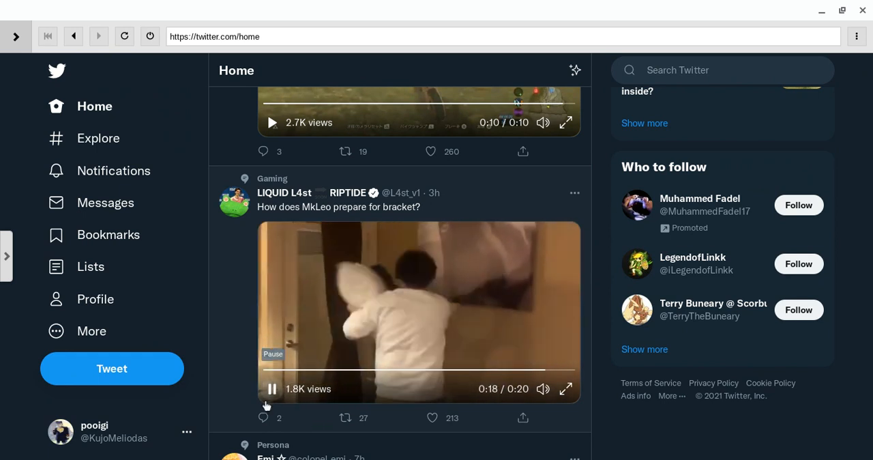
click(270, 388)
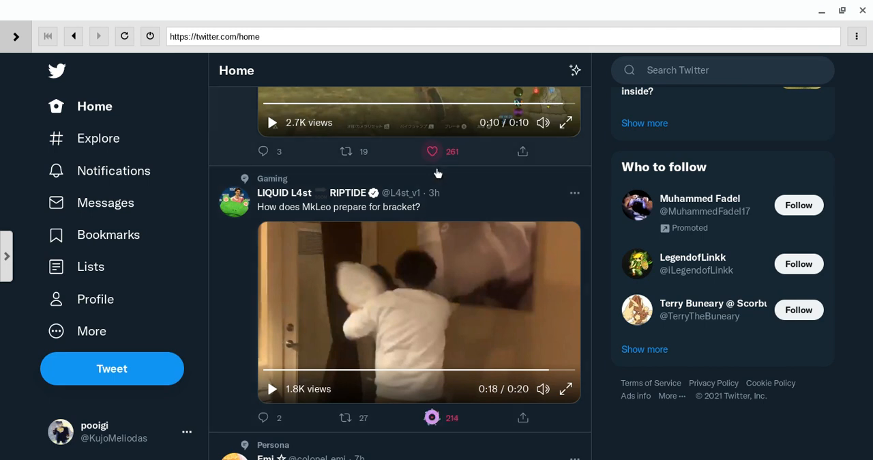
scroll(down, 3)
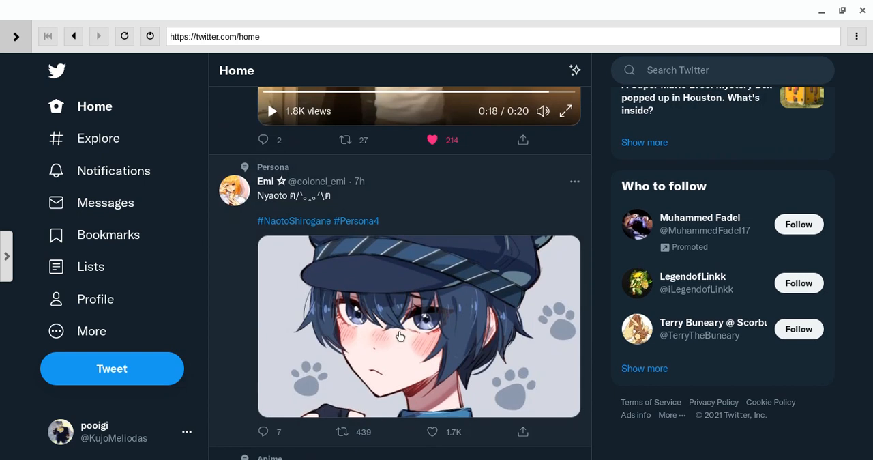
click(419, 326)
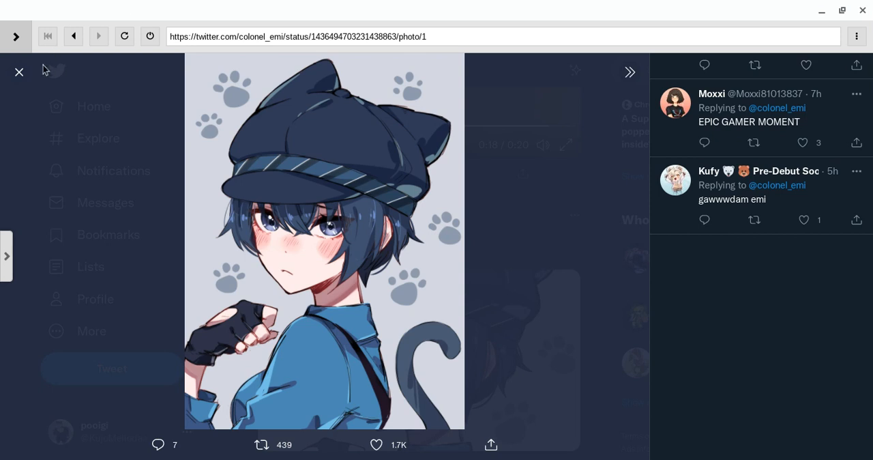
click(19, 71)
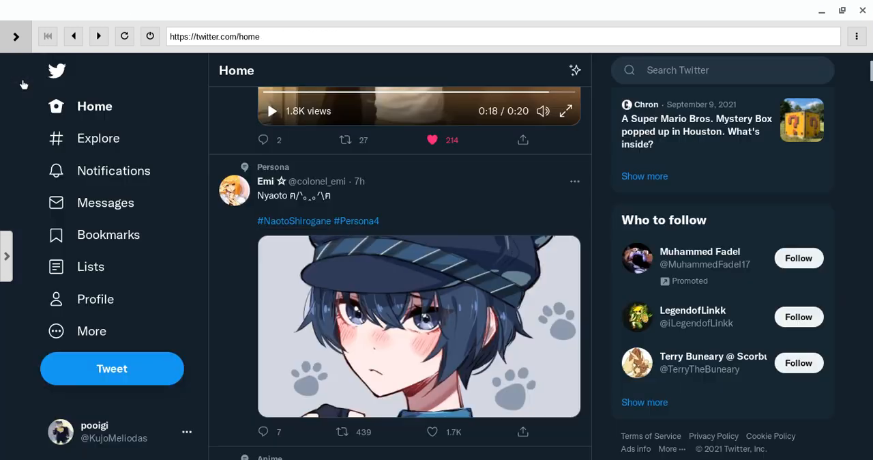
scroll(down, 3)
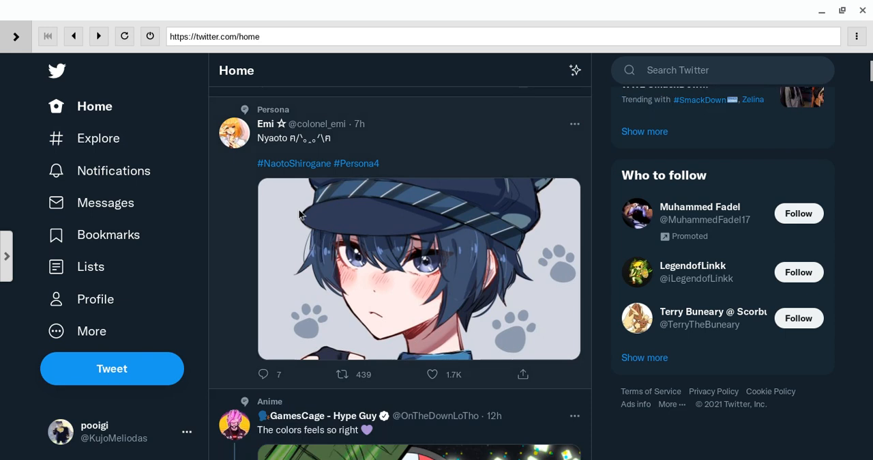
scroll(down, 3)
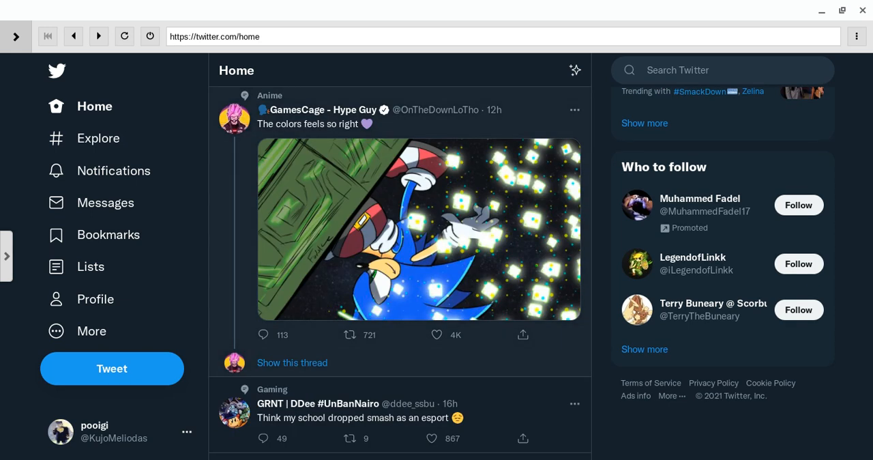
scroll(down, 3)
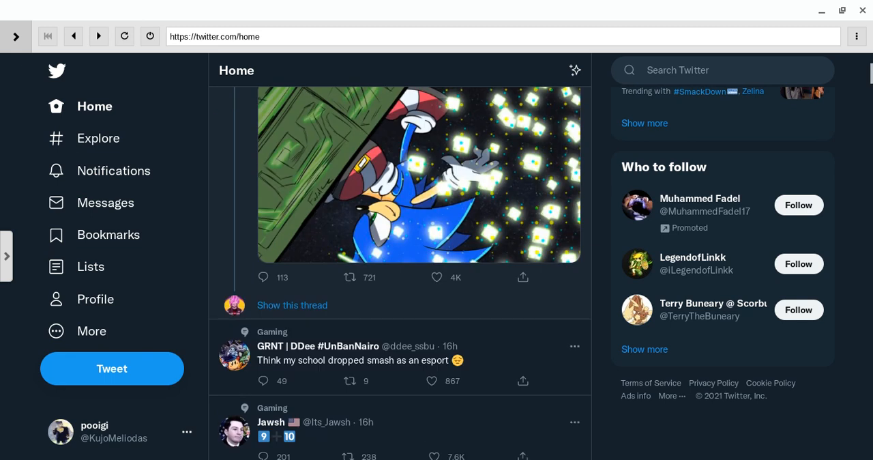
scroll(down, 3)
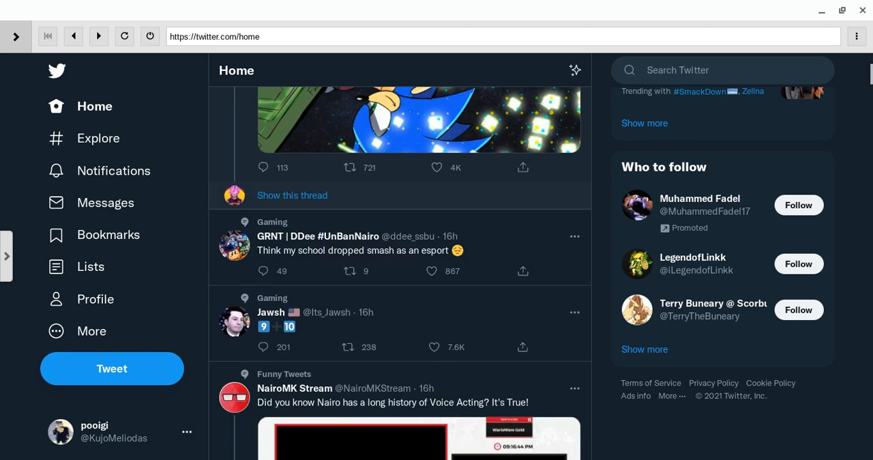
mouse_move(324, 300)
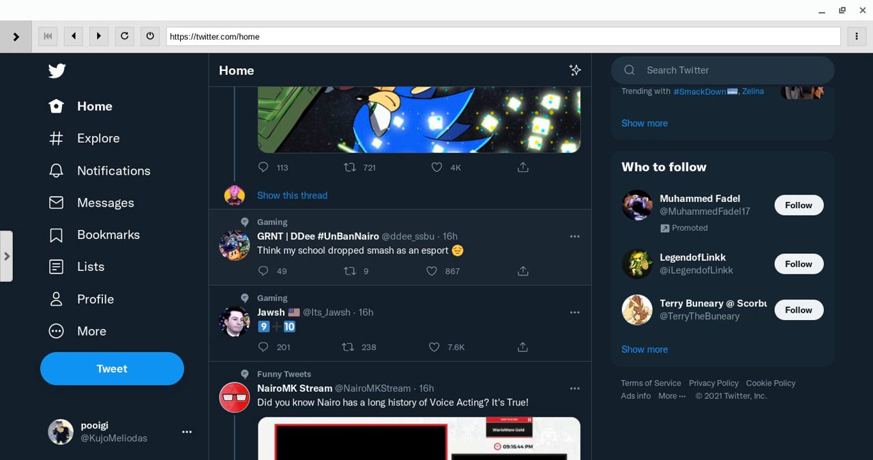
mouse_move(336, 354)
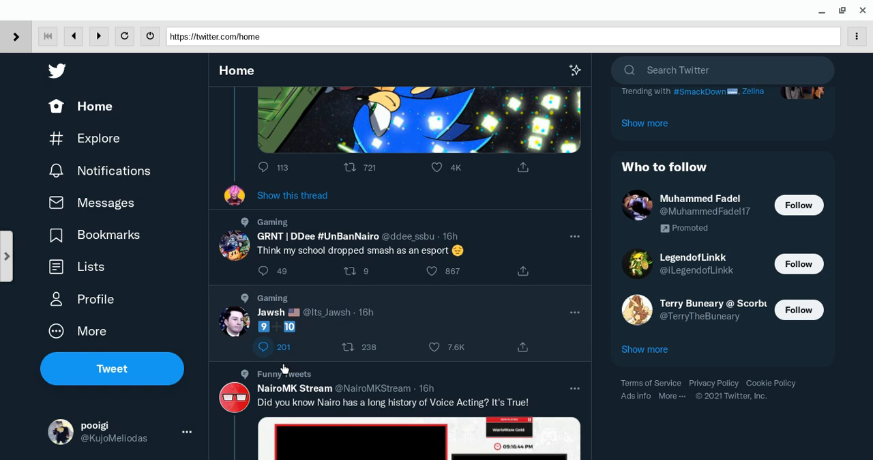
Bring up a reply to Jawsh's tweet and close it without posting.
click(262, 347)
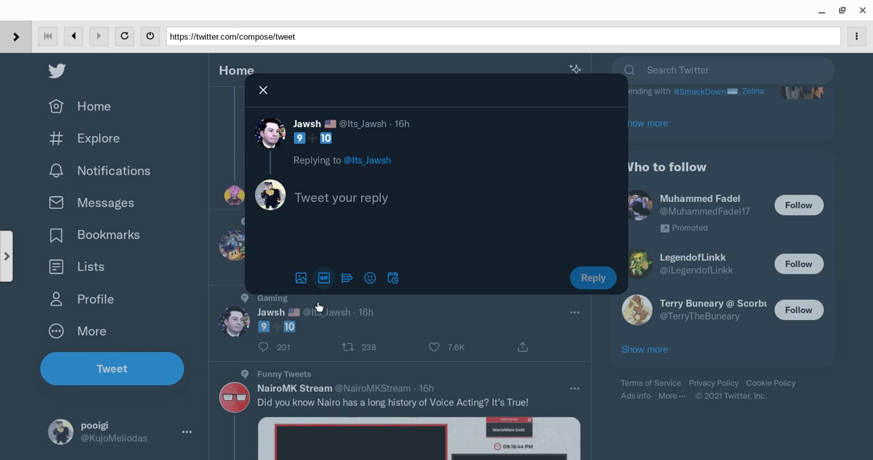
mouse_move(370, 279)
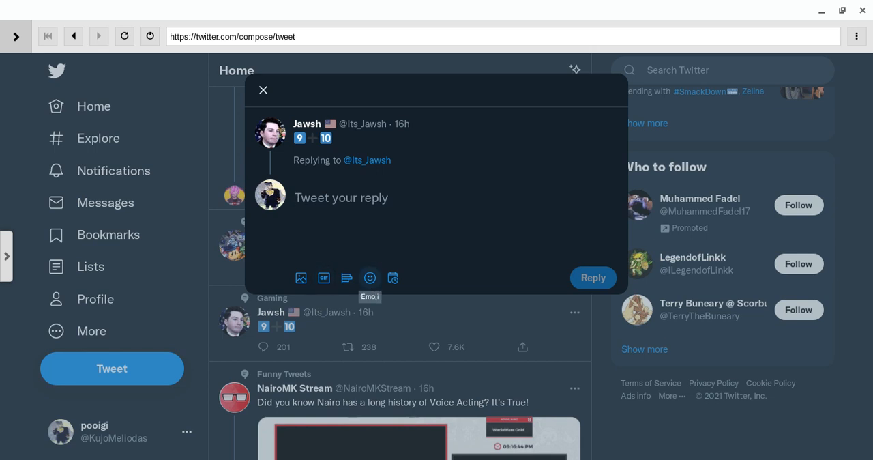
mouse_move(374, 297)
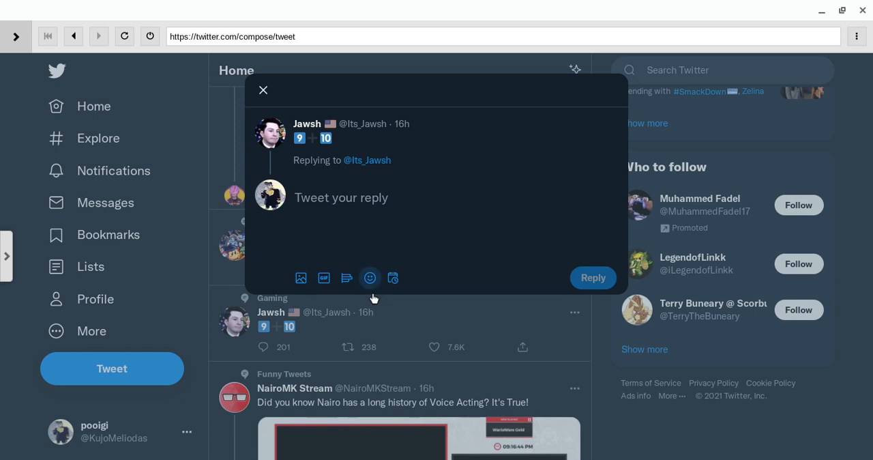
mouse_move(370, 278)
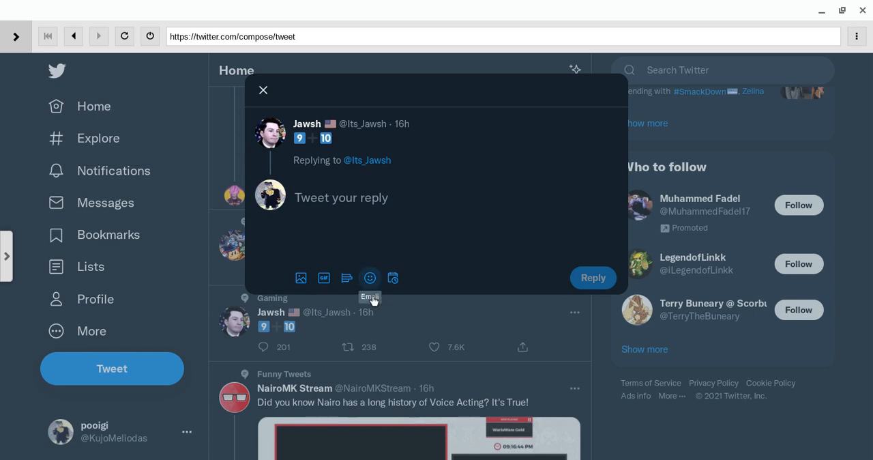
mouse_move(317, 300)
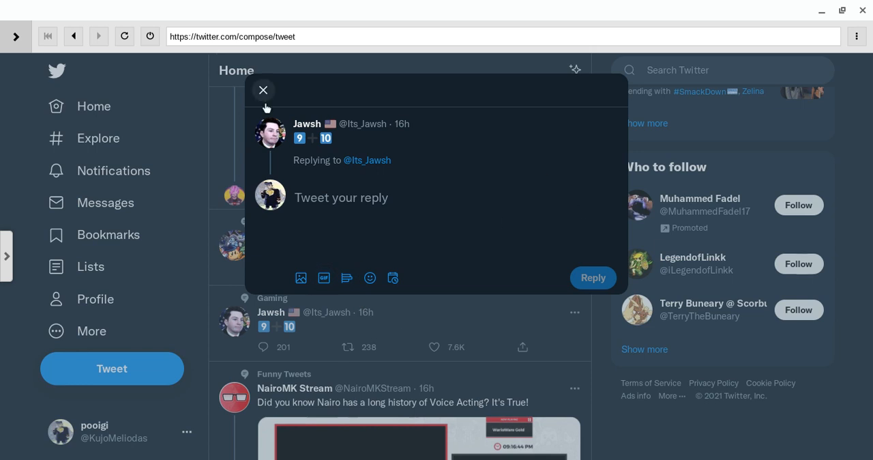
click(264, 90)
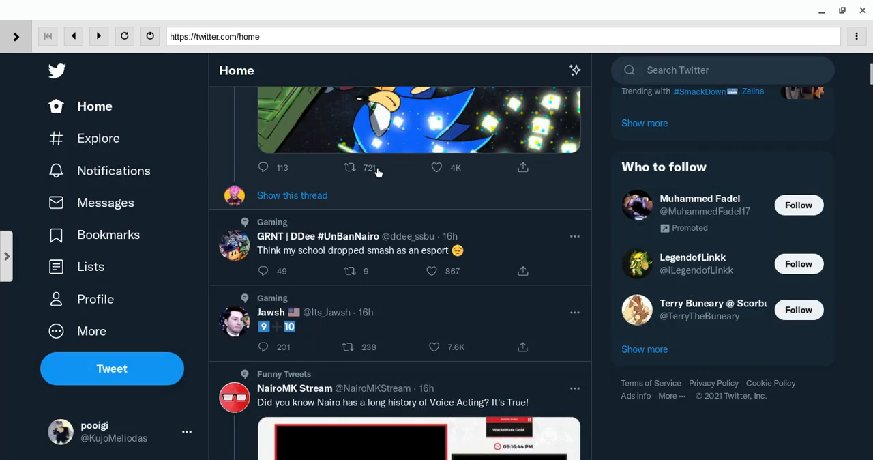
Scroll down to Jordan's 'There is no Nintendo anymore; only WARIO!' tweet.
scroll(down, 3)
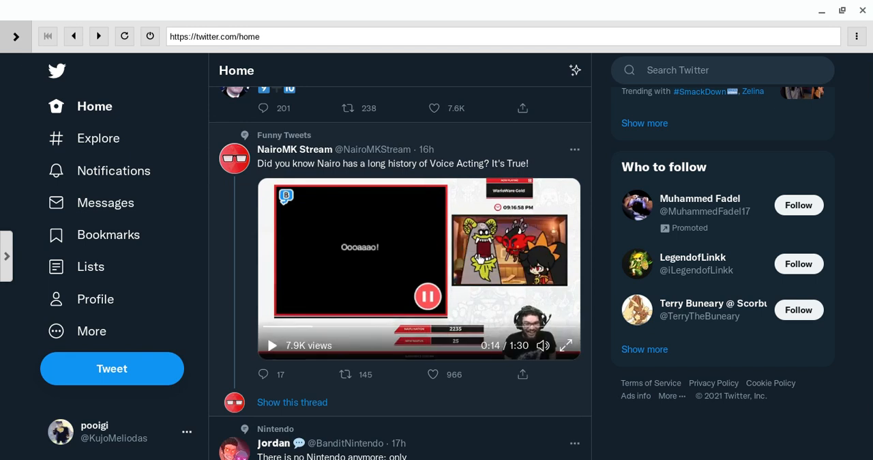
scroll(down, 3)
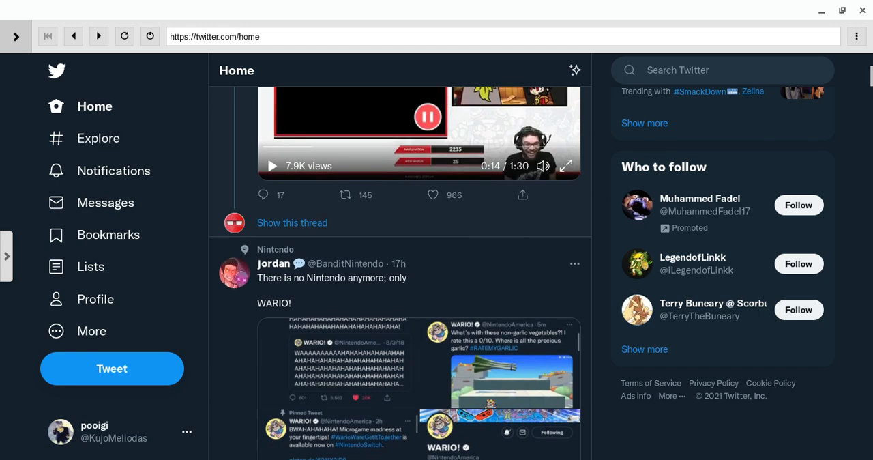
scroll(down, 3)
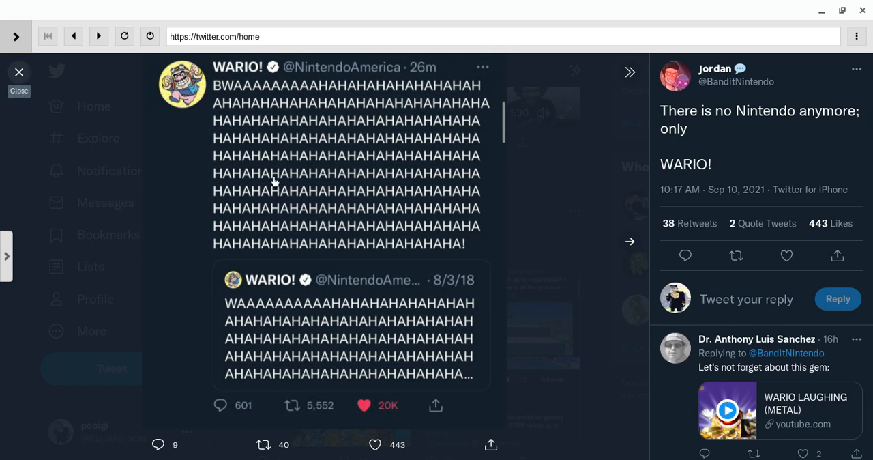
Close the enlarged WARIO image and read past Kelly's Starbucks tweet.
click(19, 71)
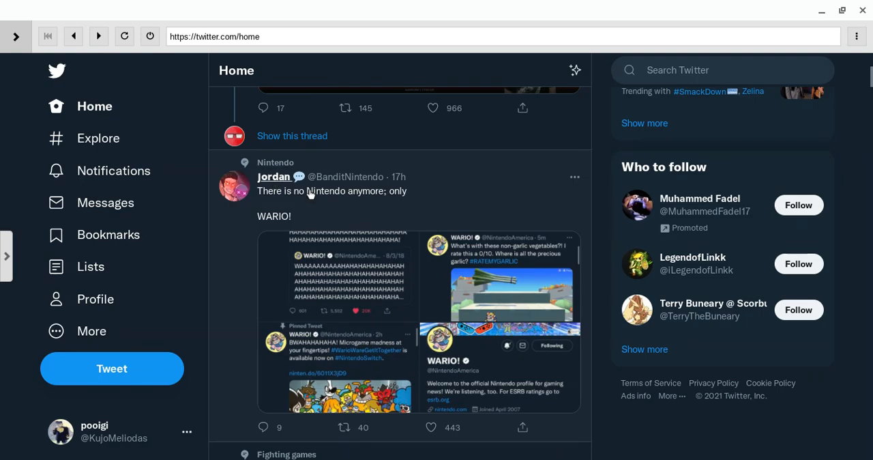
scroll(down, 3)
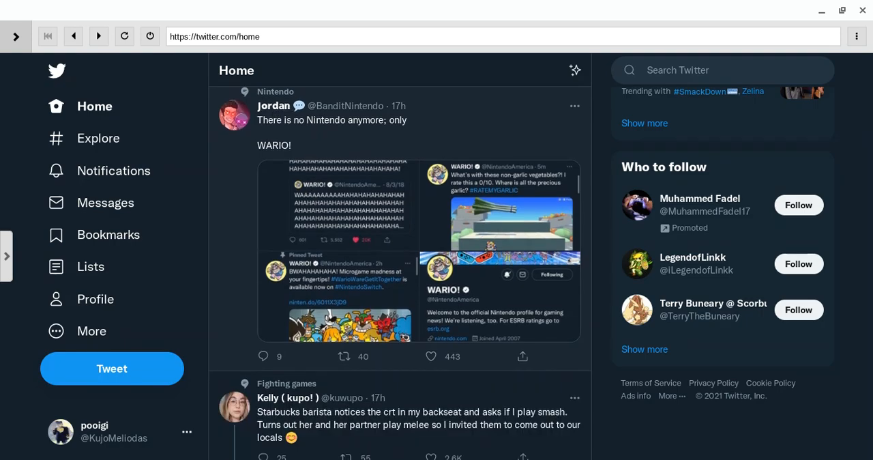
scroll(down, 3)
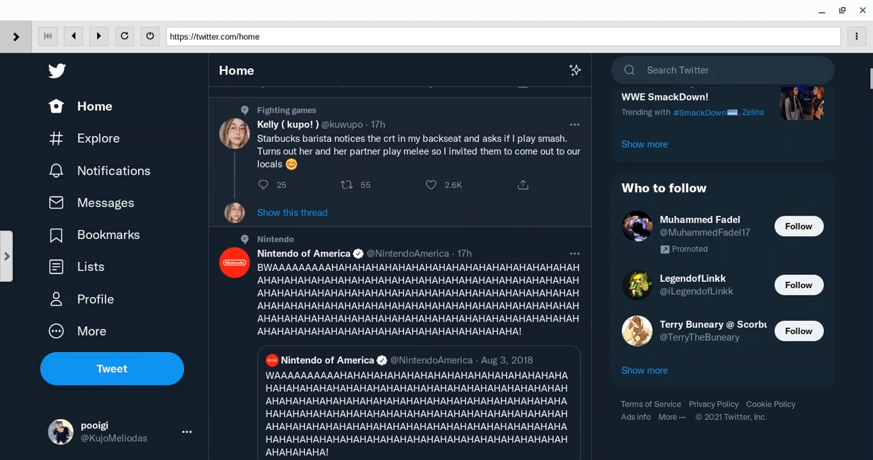
scroll(up, 3)
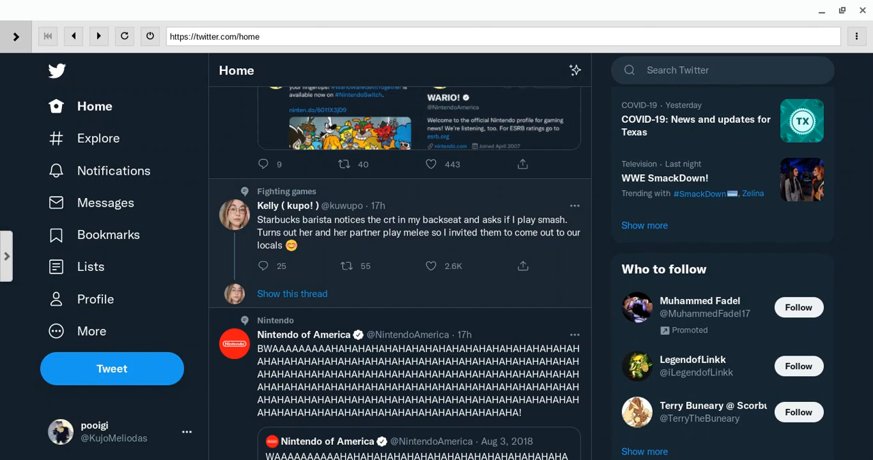
mouse_move(327, 266)
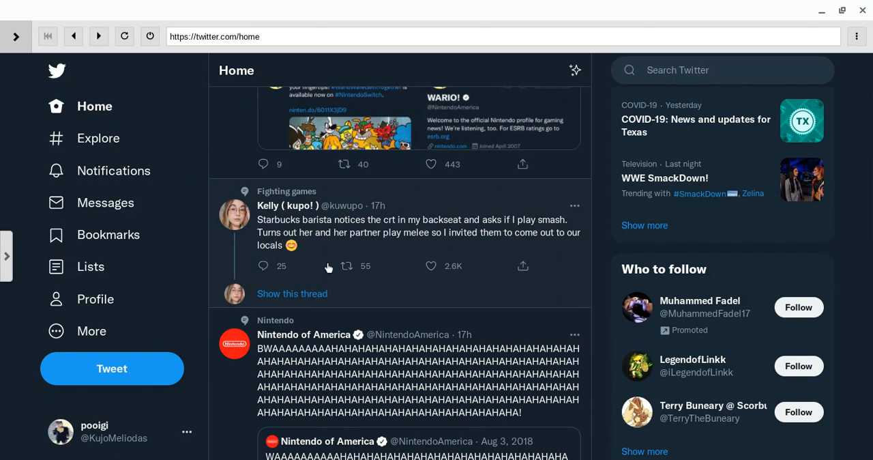
mouse_move(322, 280)
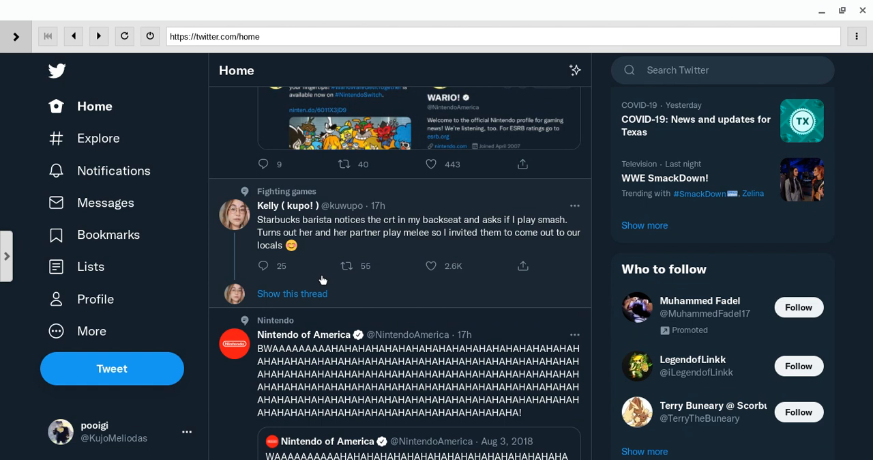
mouse_move(322, 281)
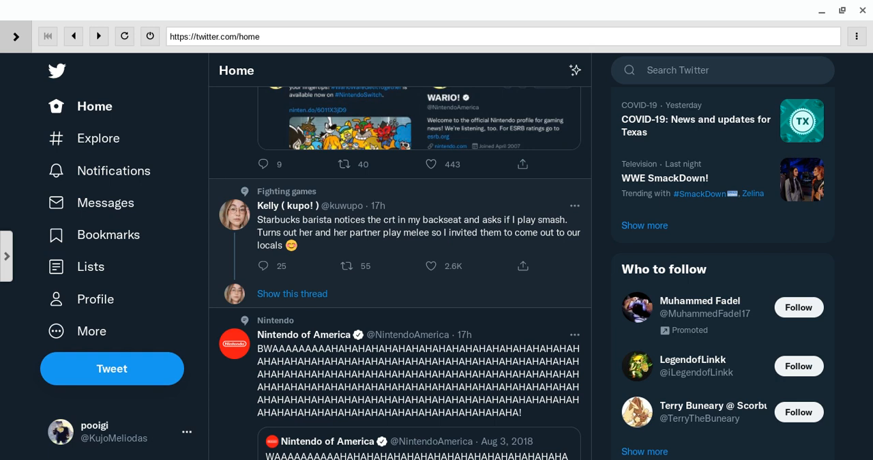
Continue past Nintendo of America and Pokémon UK to the Persona 5 drawing-process tweet.
scroll(down, 3)
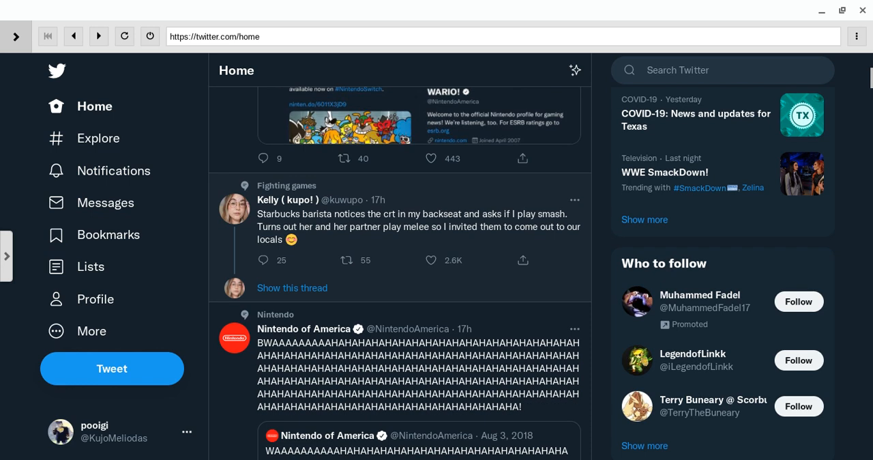
scroll(down, 3)
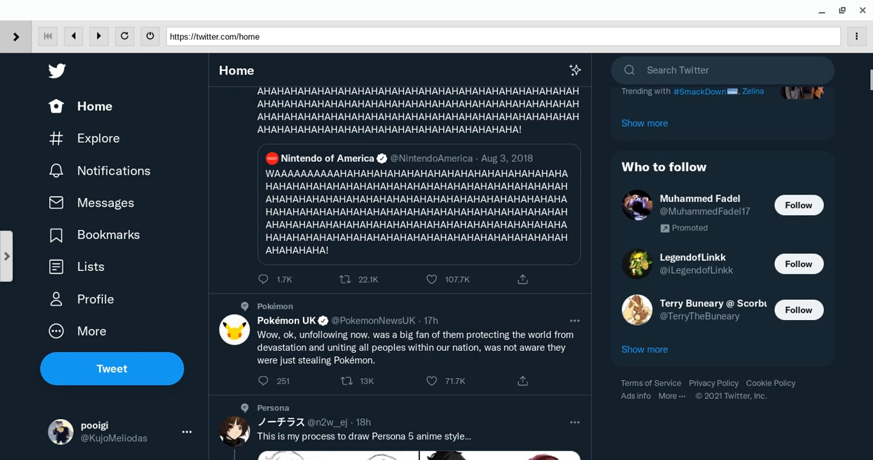
scroll(down, 3)
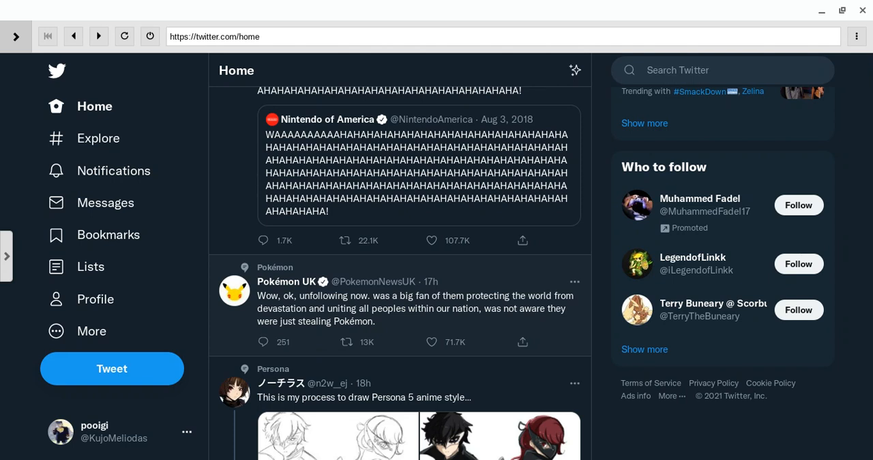
scroll(down, 3)
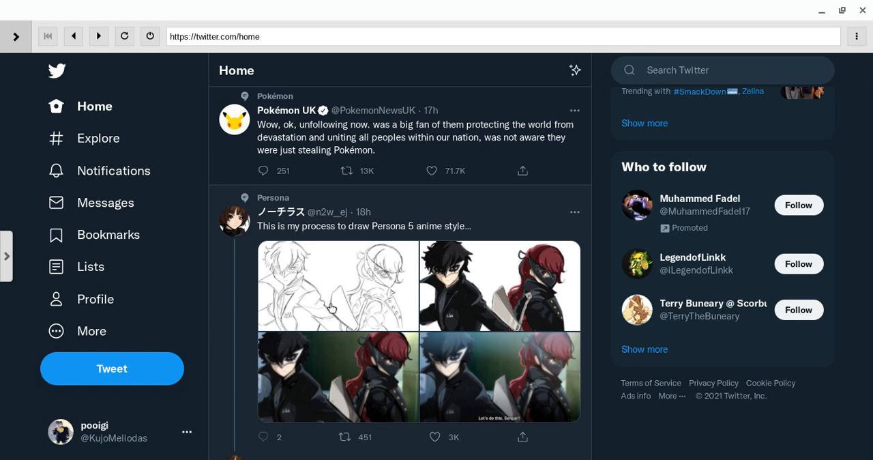
View all four Persona 5 drawing-process photos enlarged, through to the final colored image.
click(337, 286)
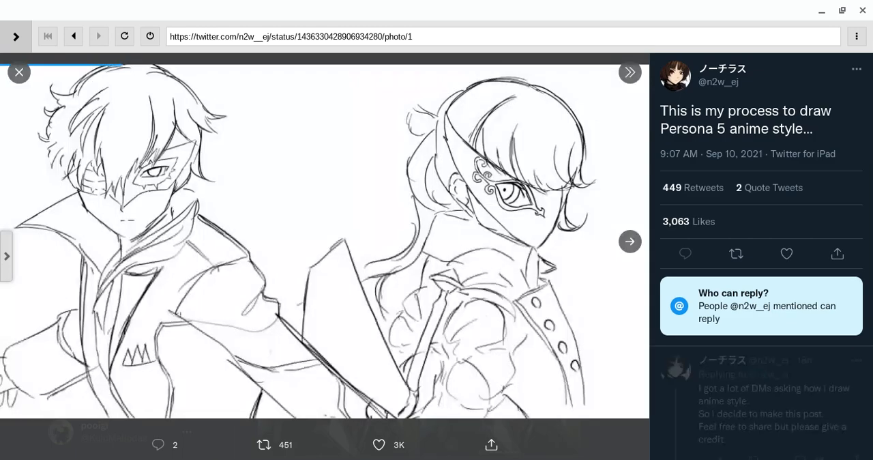
click(629, 241)
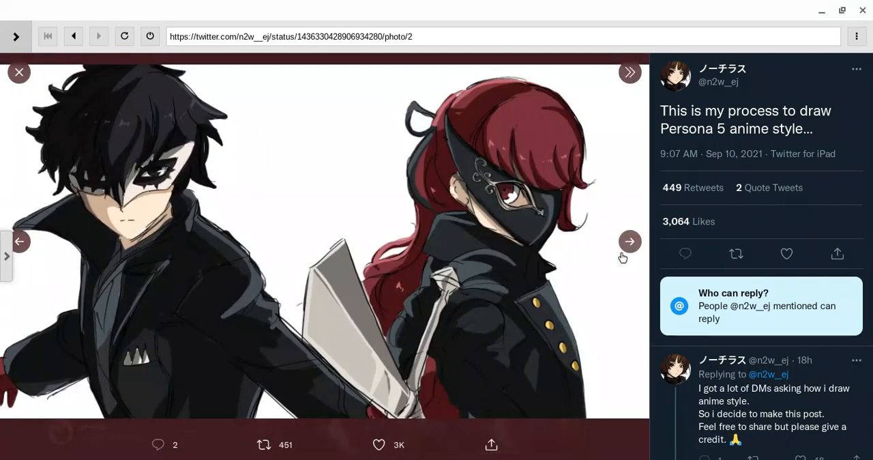
click(629, 242)
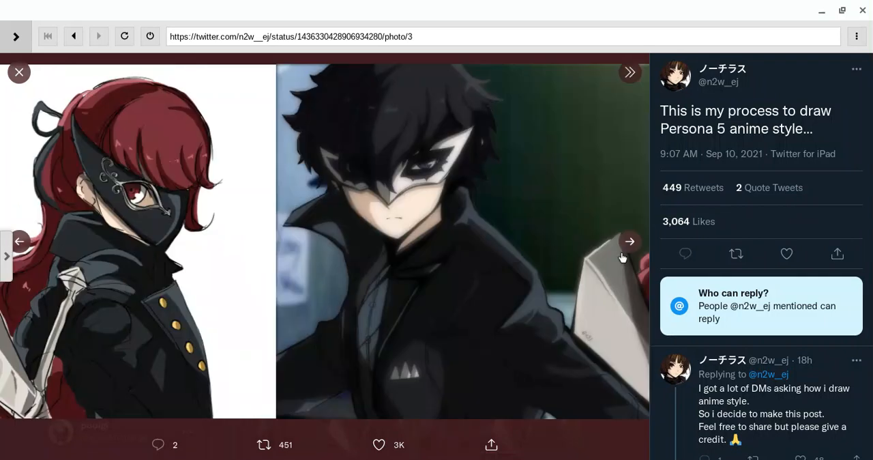
click(628, 241)
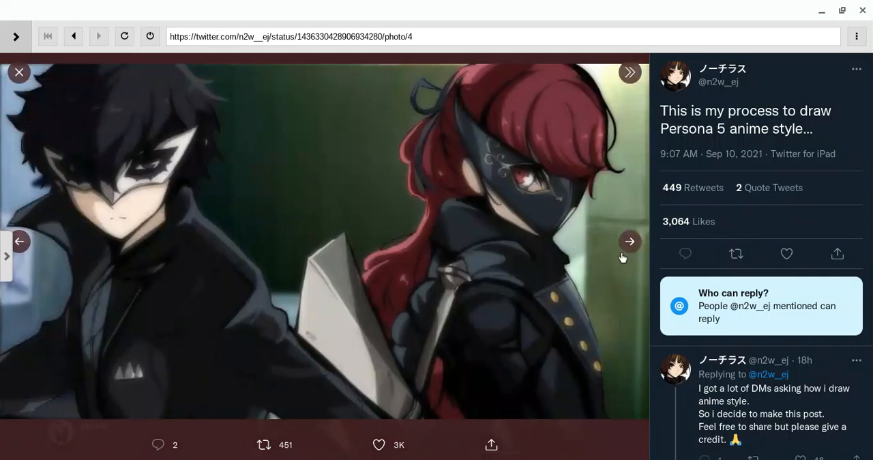
click(630, 241)
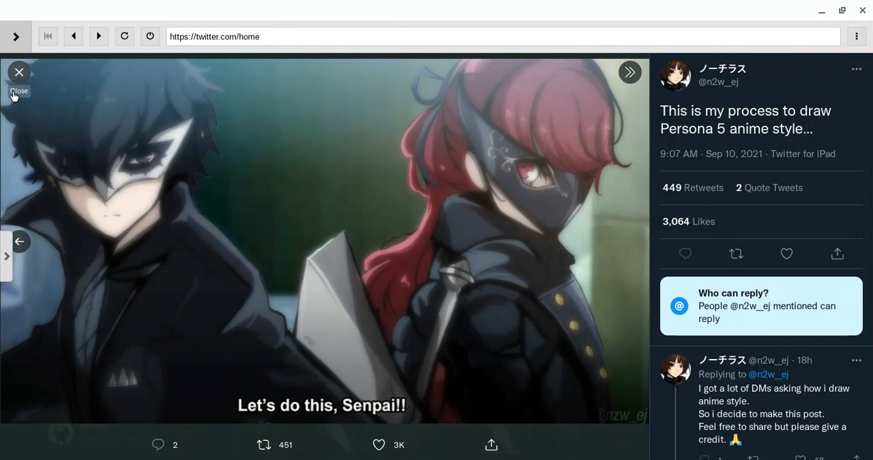
Return to the timeline and read past the Persona 5 drawing tweet and Sonic posts.
click(19, 71)
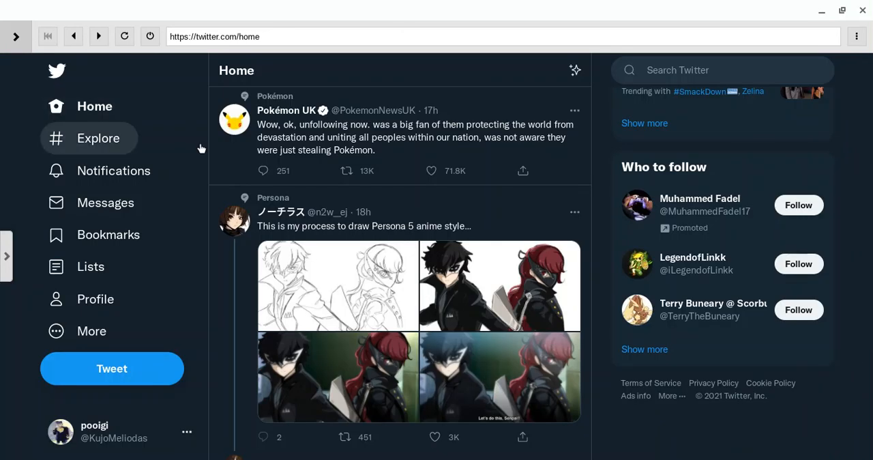
scroll(down, 3)
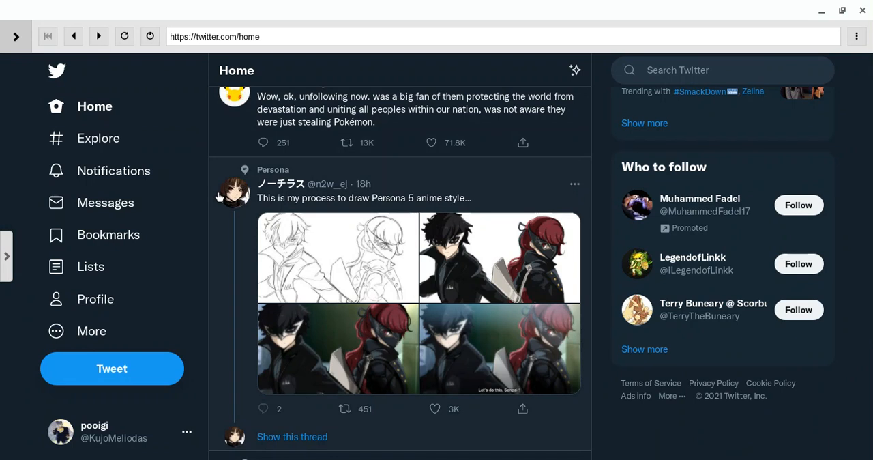
mouse_move(390, 197)
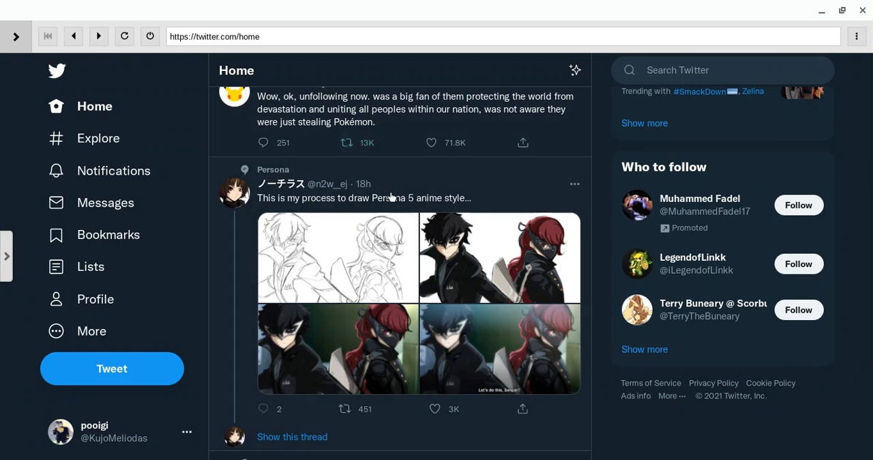
scroll(down, 3)
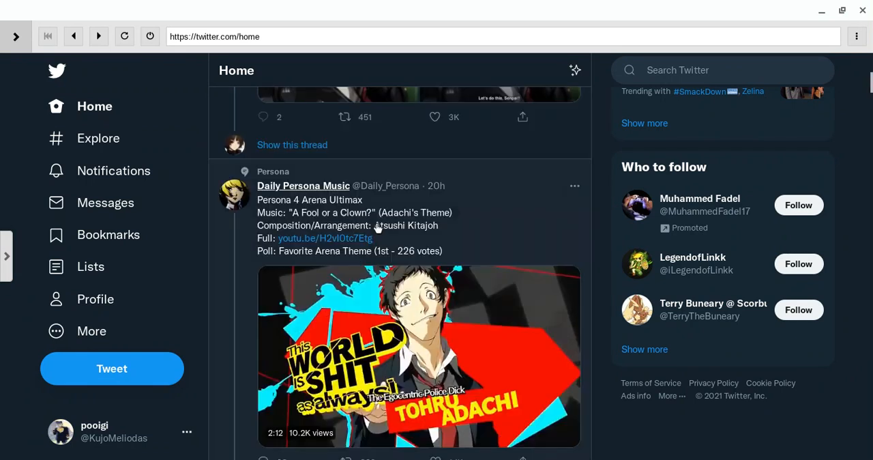
scroll(down, 3)
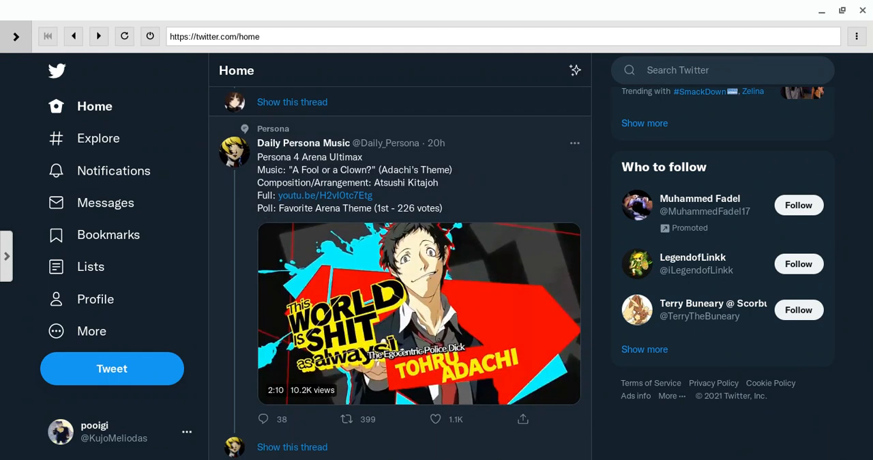
scroll(down, 3)
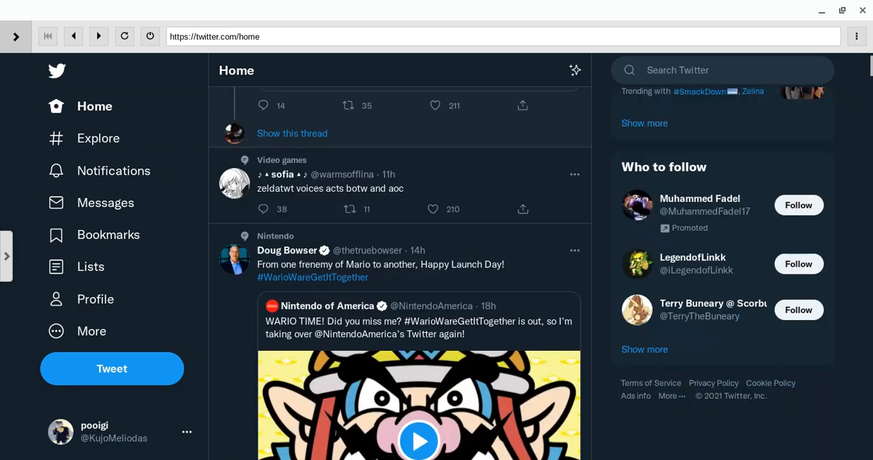
scroll(down, 3)
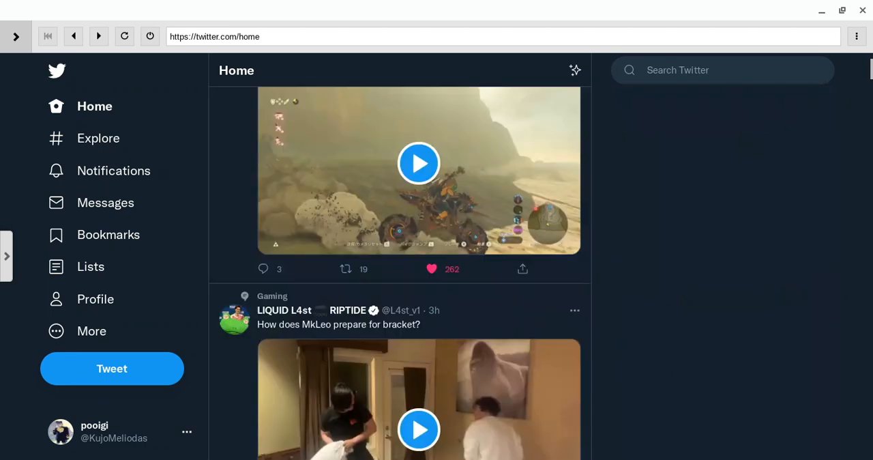
Continue past Daily Persona Music's Adachi poll to Loogi's N64 Mario tweet.
scroll(down, 3)
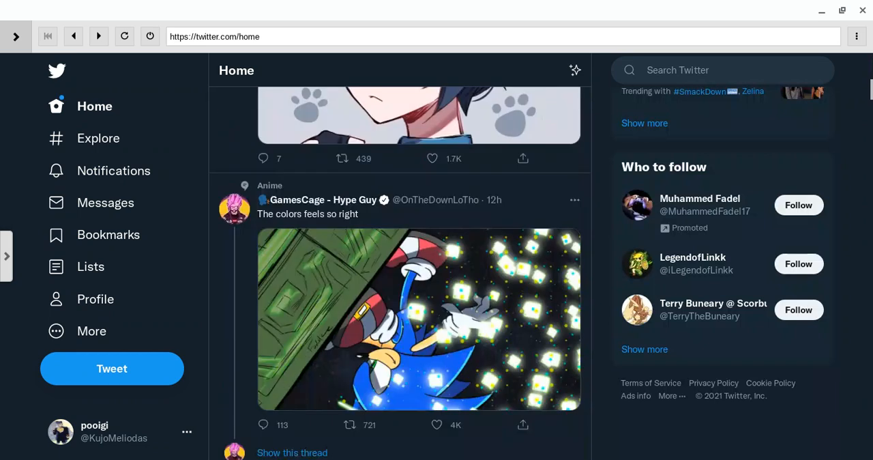
scroll(down, 3)
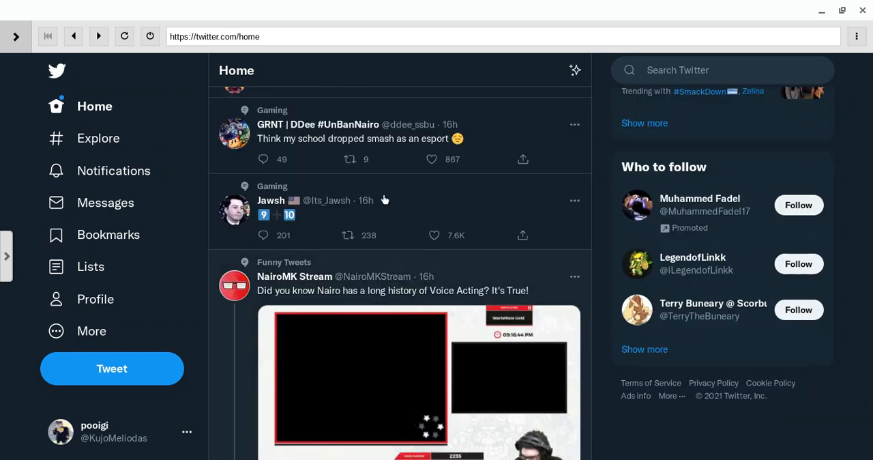
scroll(down, 3)
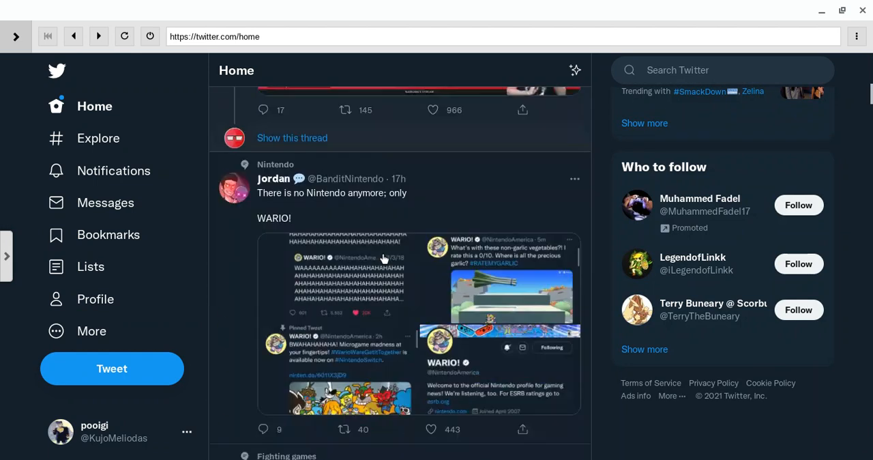
scroll(down, 3)
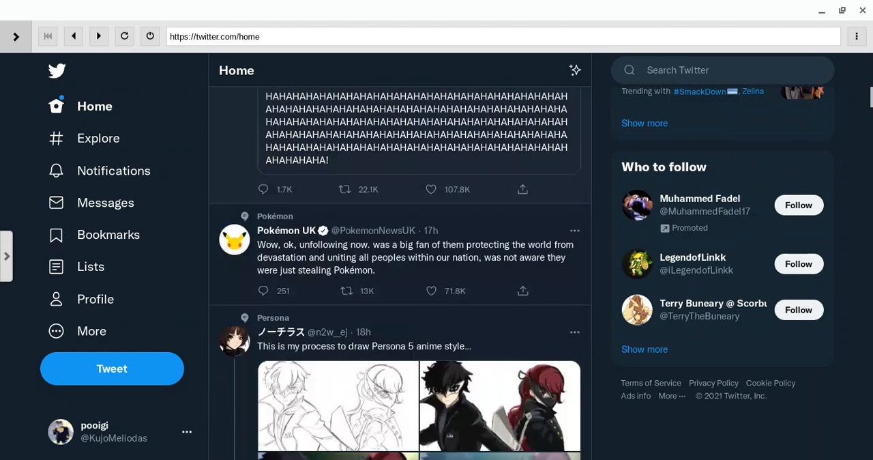
scroll(down, 3)
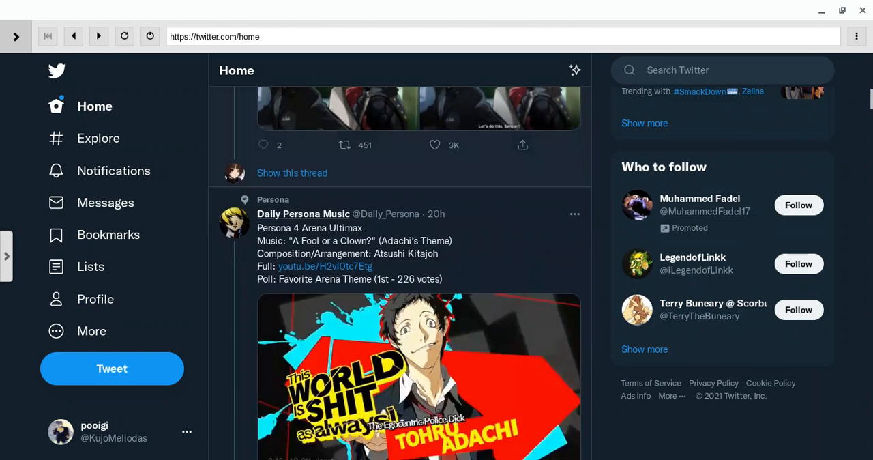
scroll(down, 3)
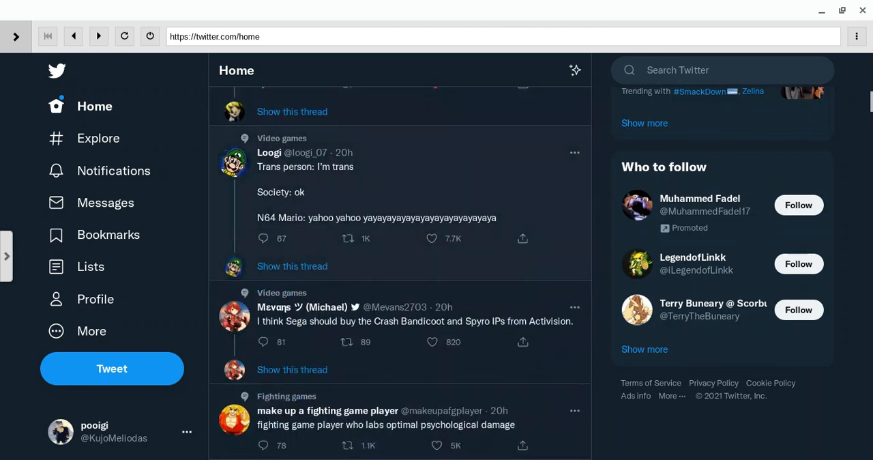
mouse_move(395, 258)
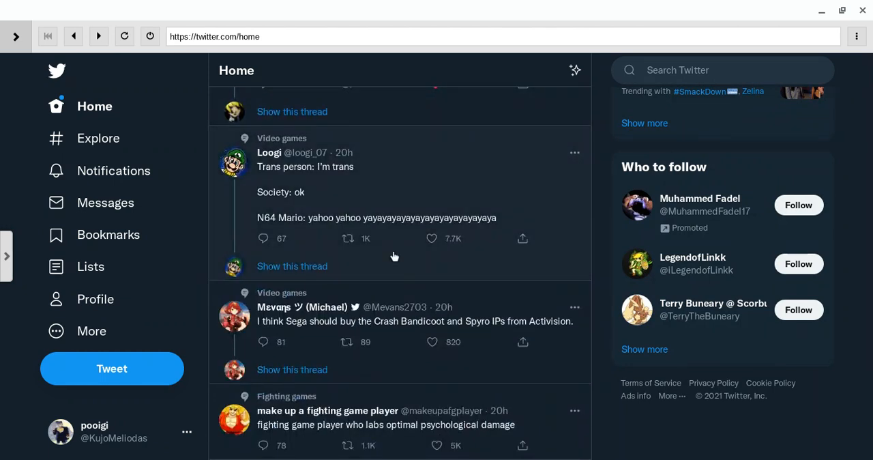
Like Loogi's N64 Mario joke tweet and move down to HopCat's Smash 'GAME!' clip.
click(431, 237)
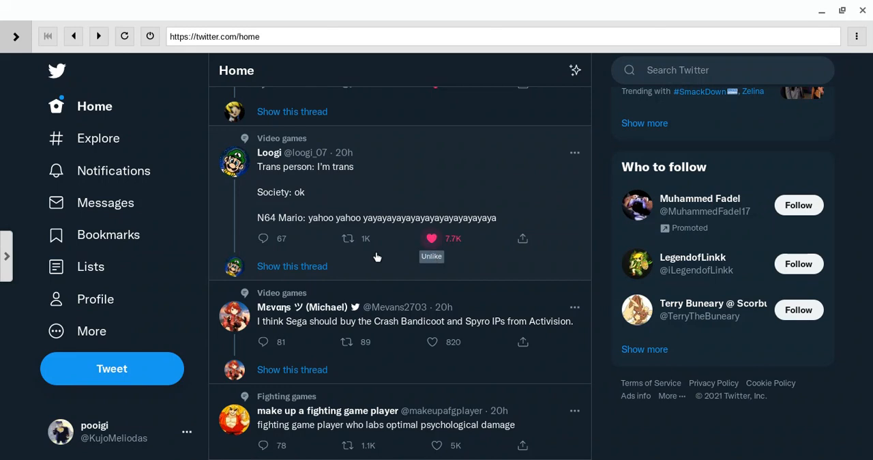
scroll(down, 3)
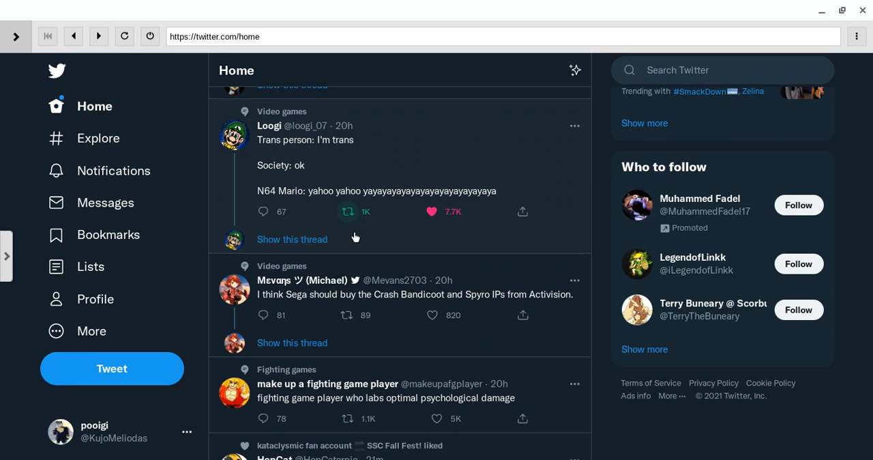
mouse_move(391, 241)
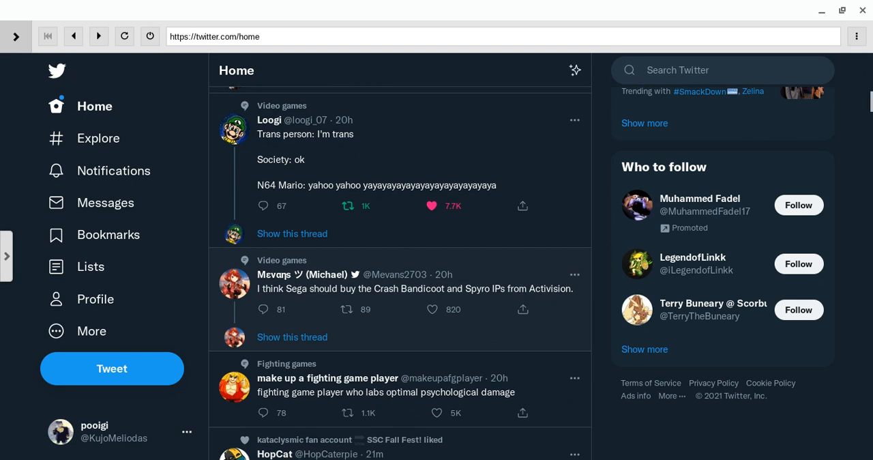
scroll(down, 3)
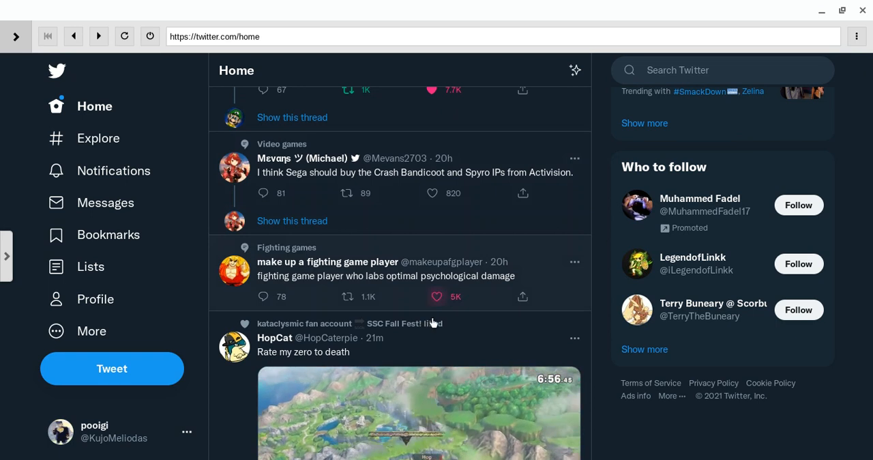
scroll(down, 3)
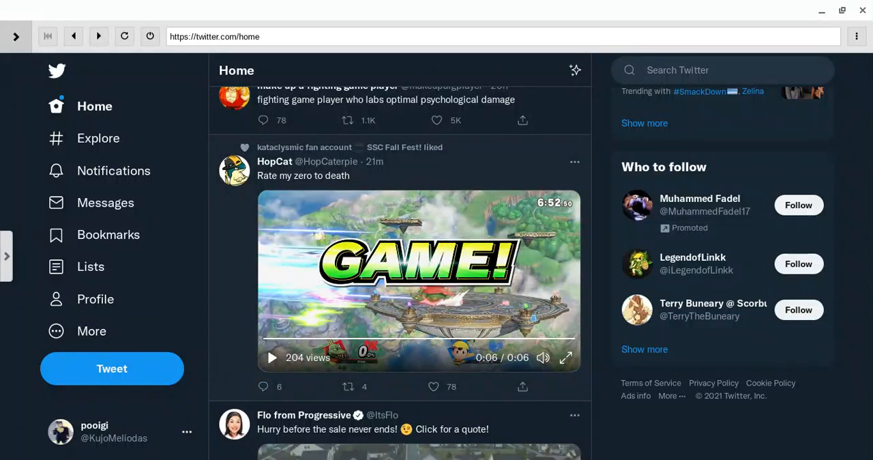
Like HopCat's Smash 'GAME!' video tweet, view its retweet options, and scroll past the Progressive ad.
click(434, 386)
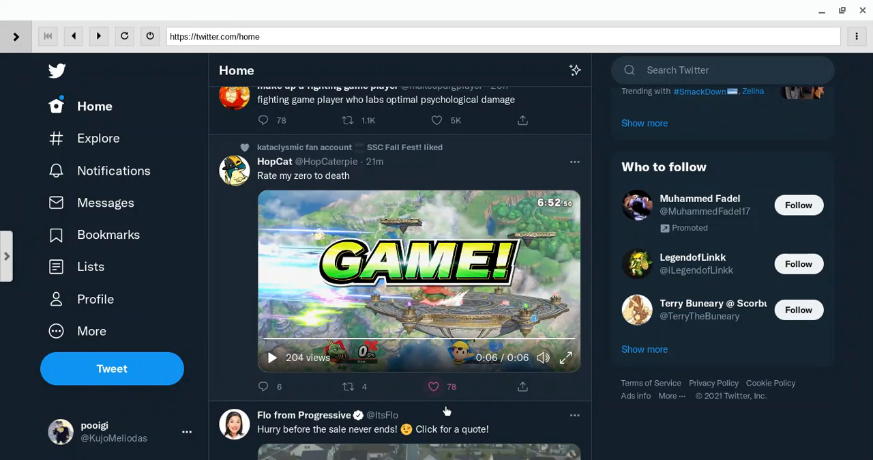
click(434, 387)
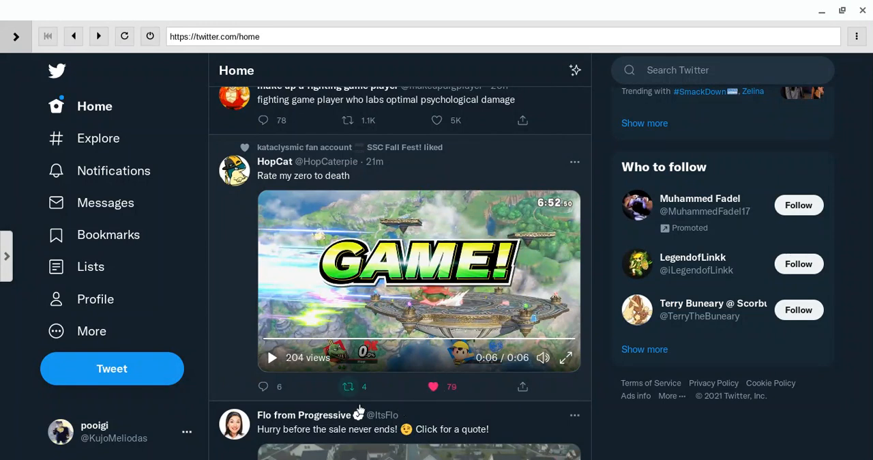
click(348, 386)
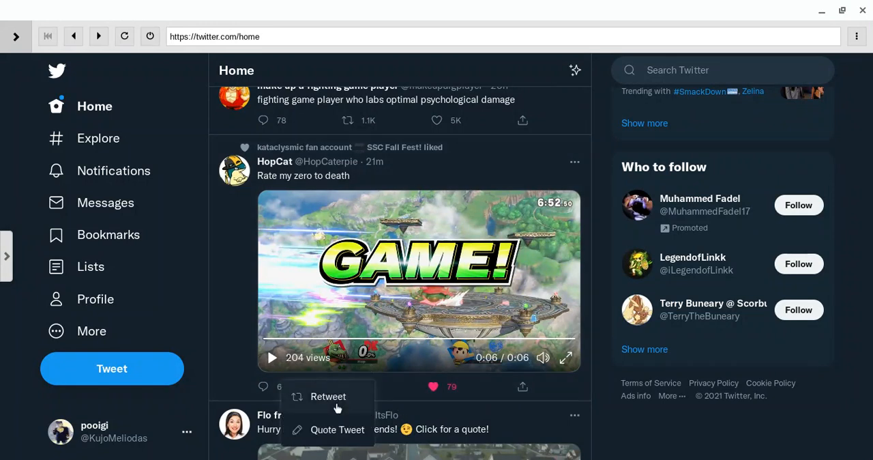
scroll(down, 3)
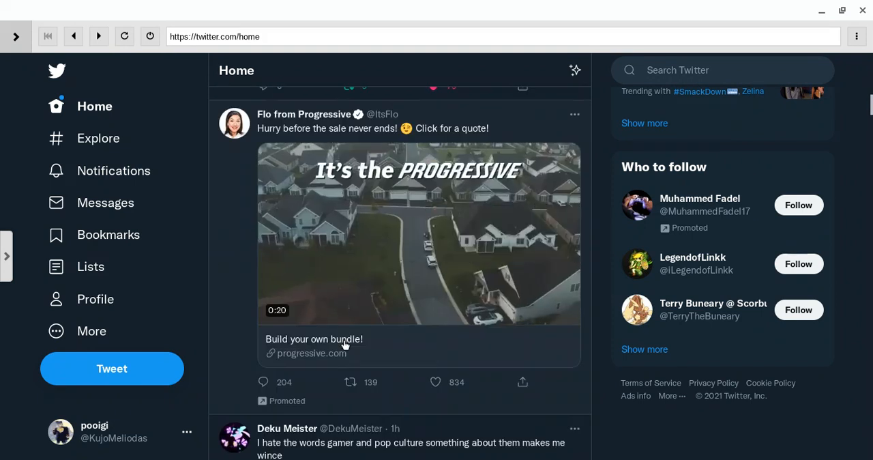
scroll(down, 3)
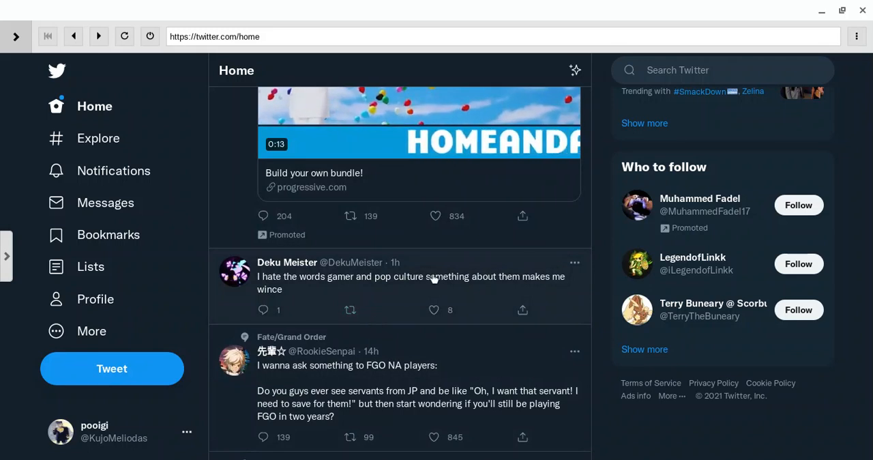
mouse_move(381, 320)
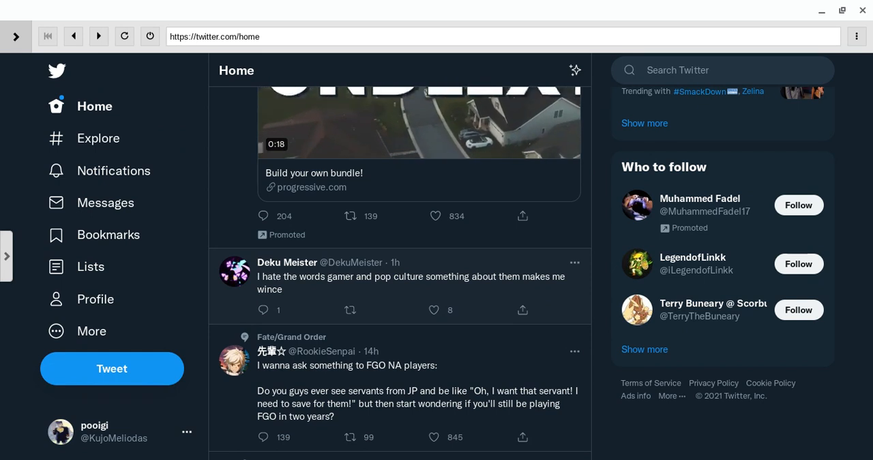
Read on past the Deku Meister, FGO and miror_g tweets to a Zelda Gif World post.
scroll(down, 3)
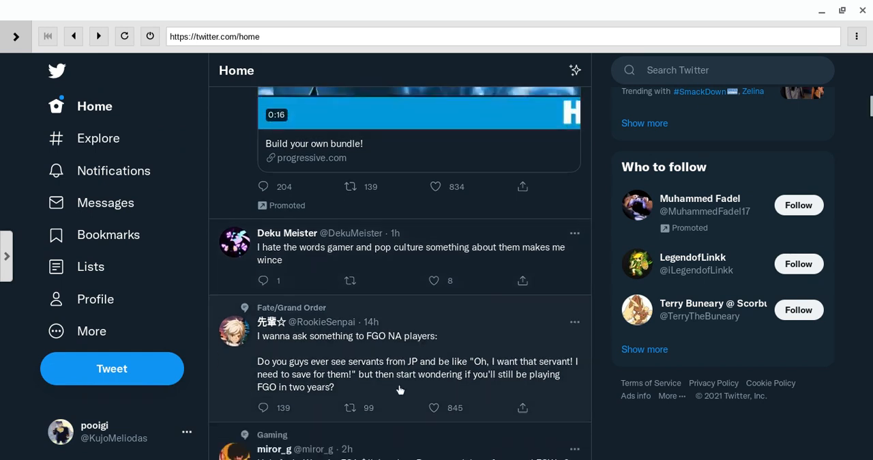
scroll(down, 3)
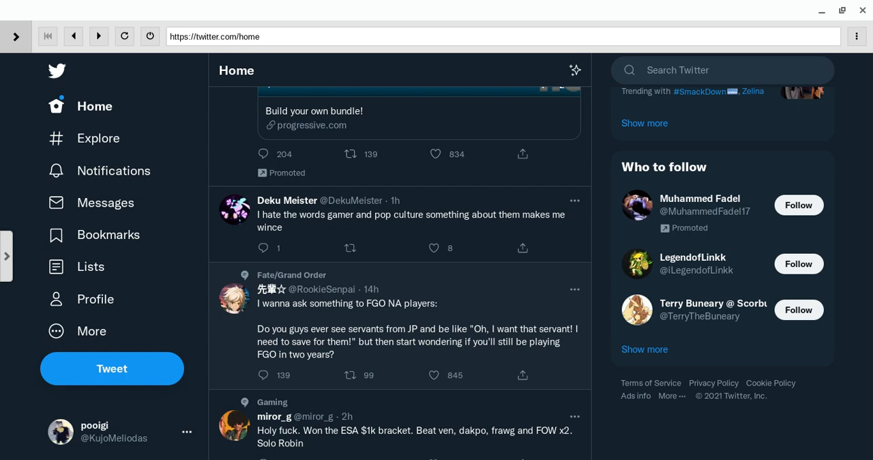
scroll(down, 3)
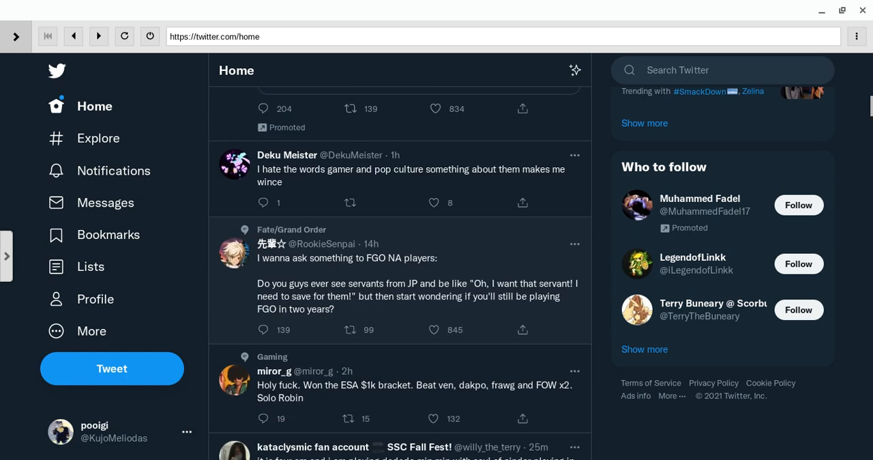
scroll(down, 3)
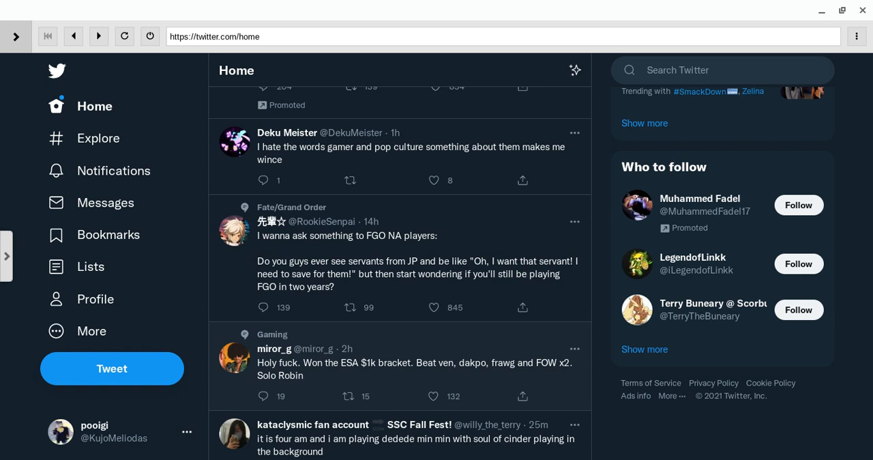
scroll(down, 3)
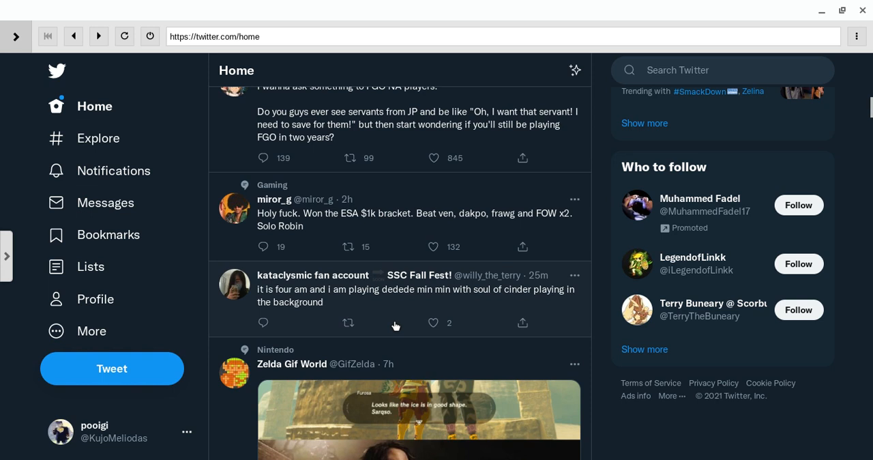
Like the four-am Dedede tweet, then view and close the Zelda Gif World image full size.
click(434, 322)
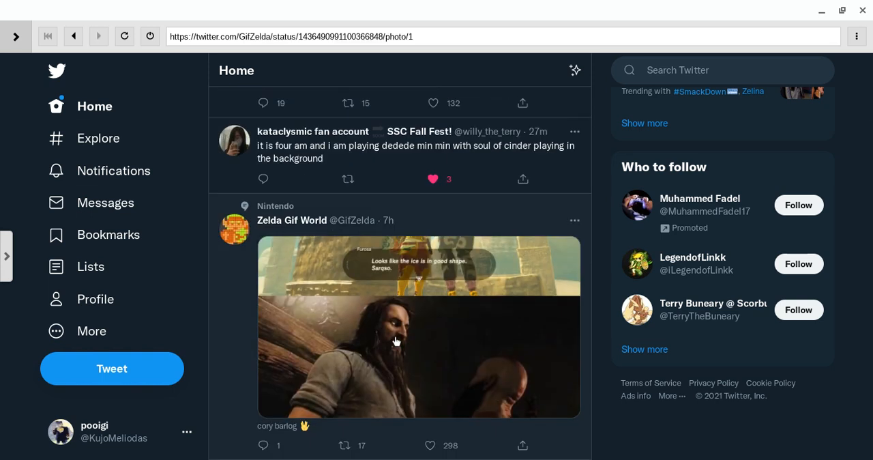
click(395, 341)
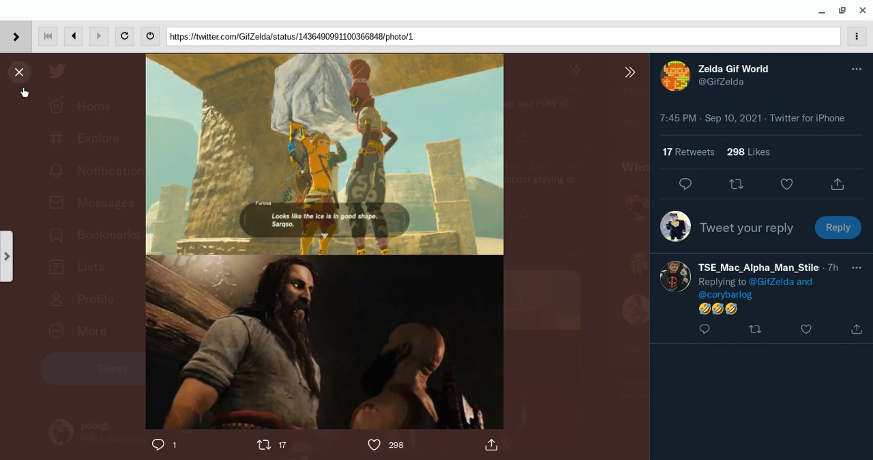
click(19, 71)
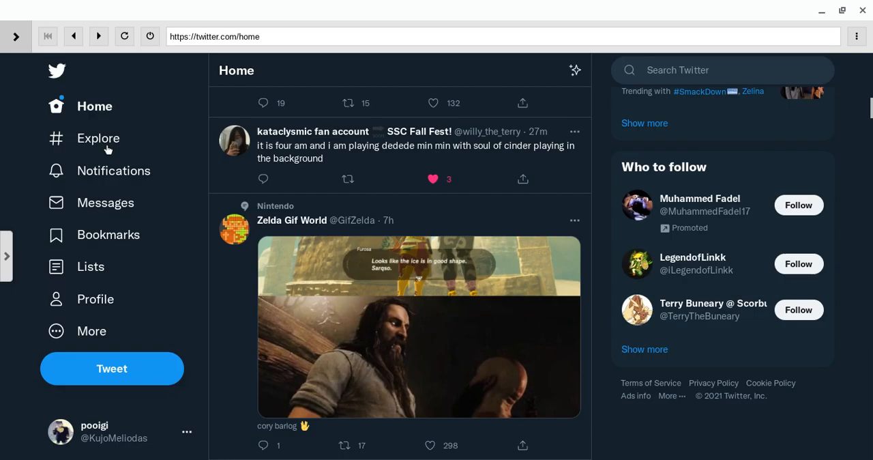
Like the short hair Zelda tweet while moving down past the NBA 2K giveaway.
scroll(down, 3)
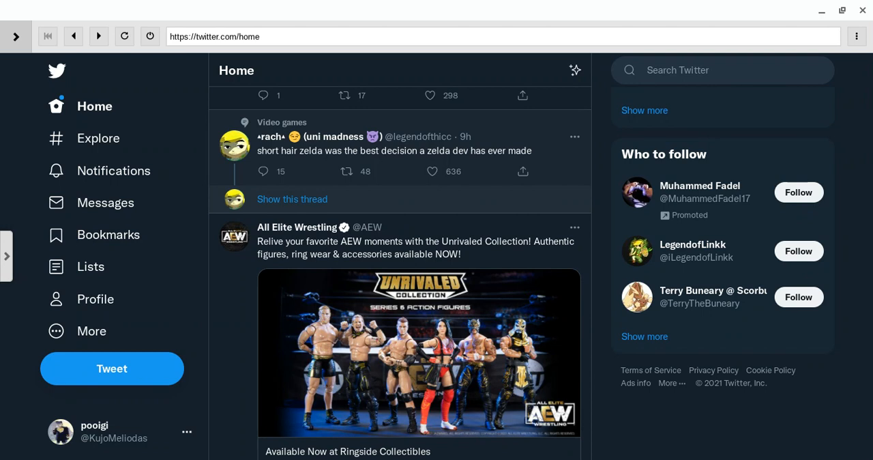
click(431, 172)
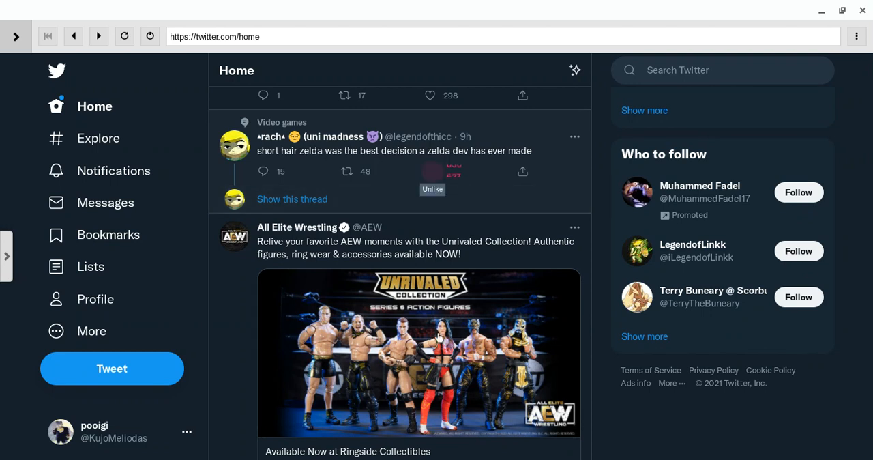
scroll(down, 3)
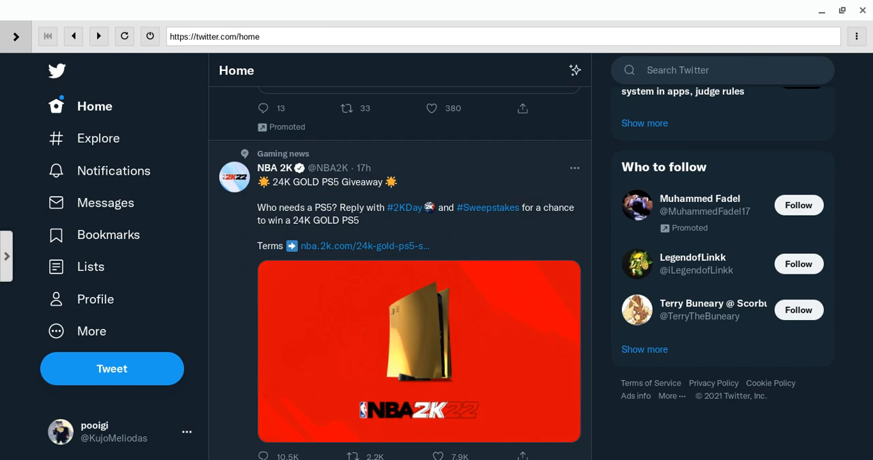
scroll(down, 3)
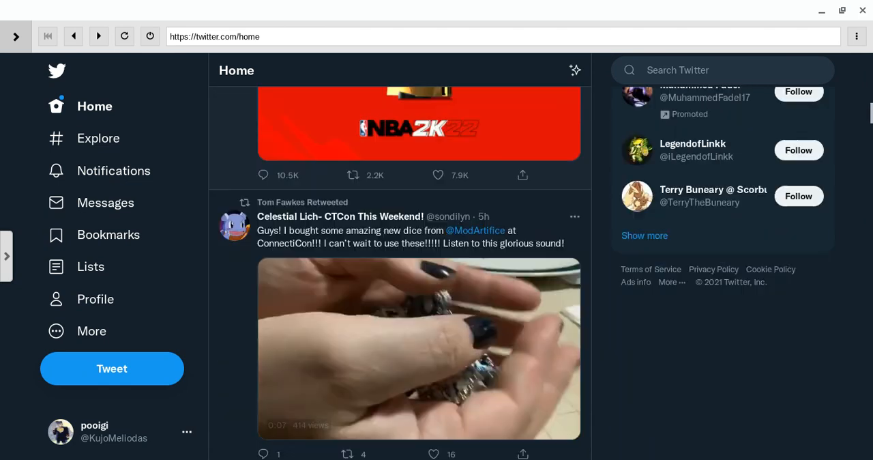
scroll(up, 3)
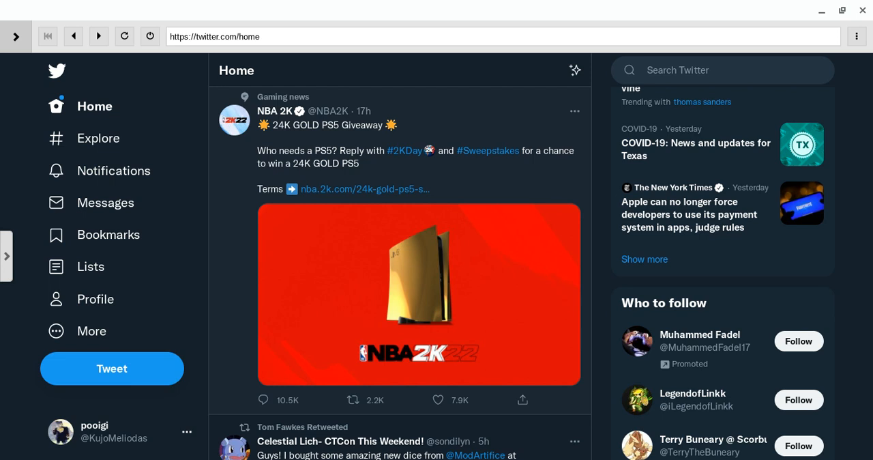
Bring up the dice video's playback controls and continue to the Endwalker countdown tweet.
scroll(down, 3)
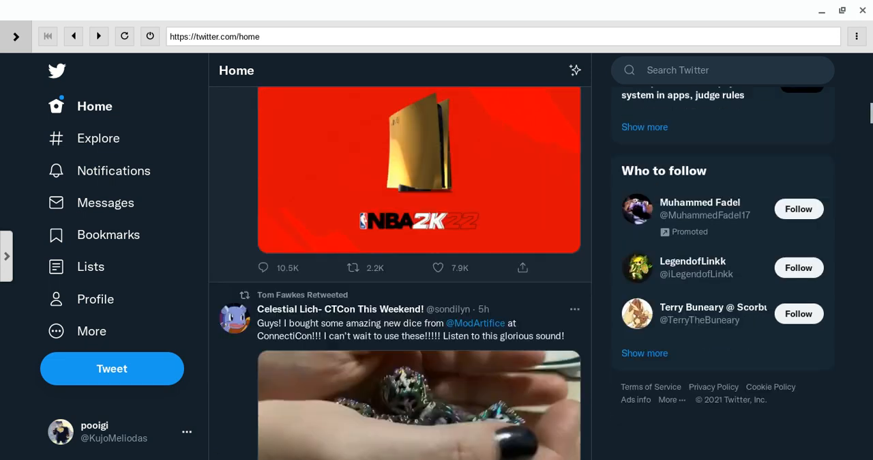
scroll(down, 3)
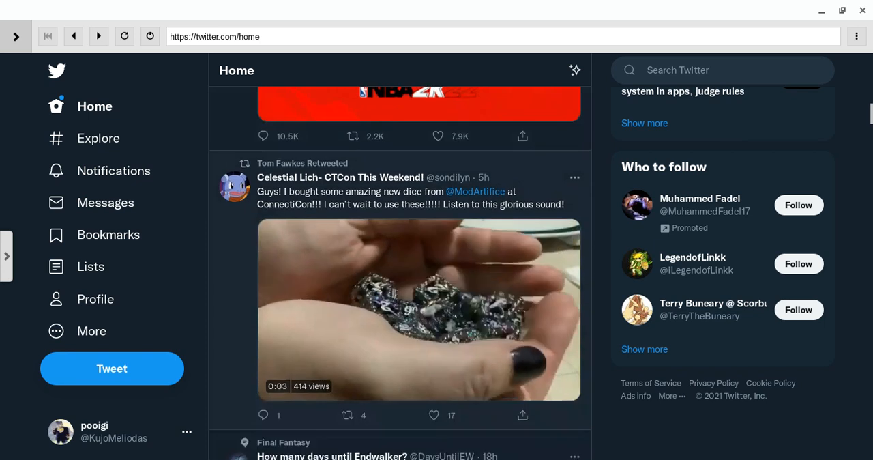
click(419, 308)
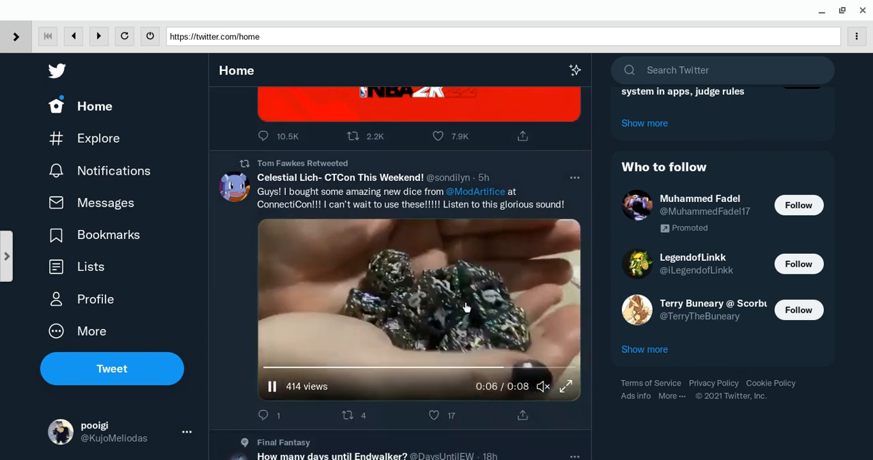
scroll(down, 3)
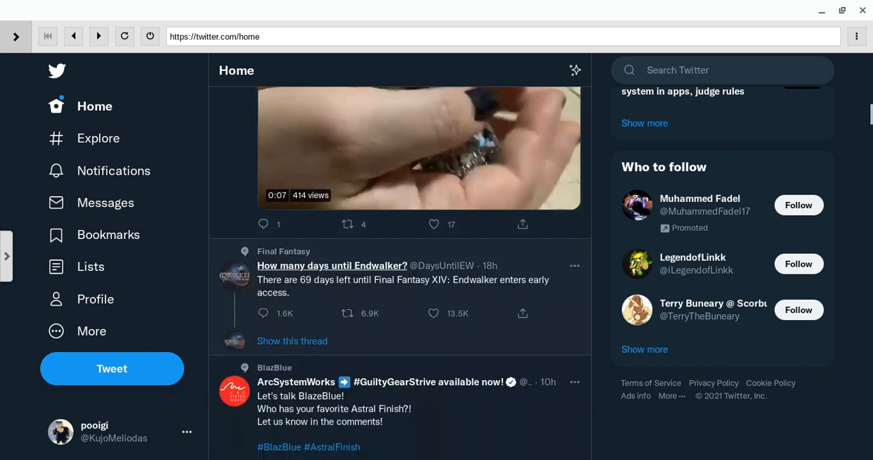
scroll(down, 3)
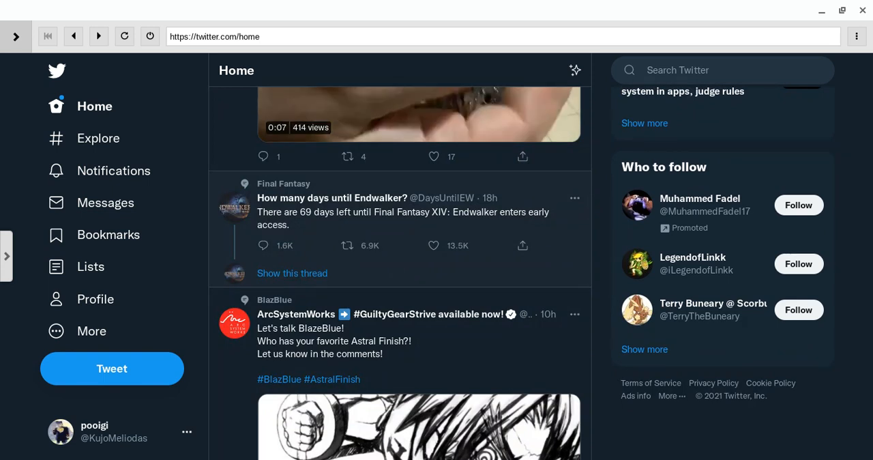
Like the Final Fantasy Endwalker countdown tweet.
click(434, 245)
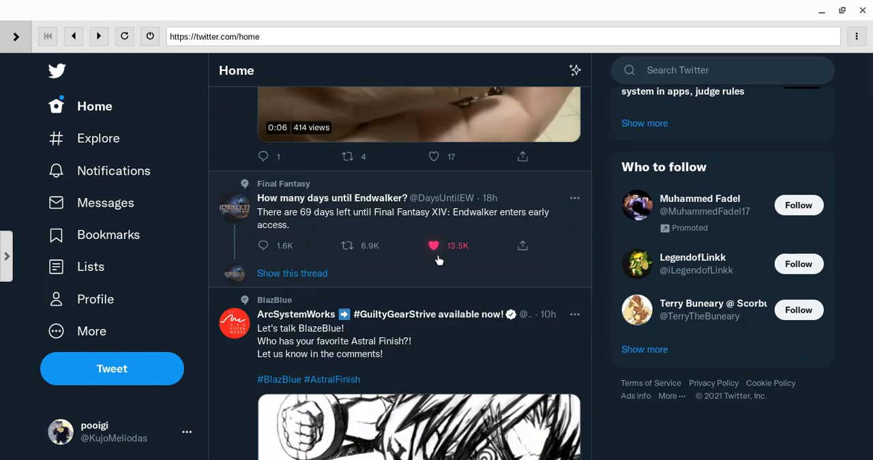
click(434, 246)
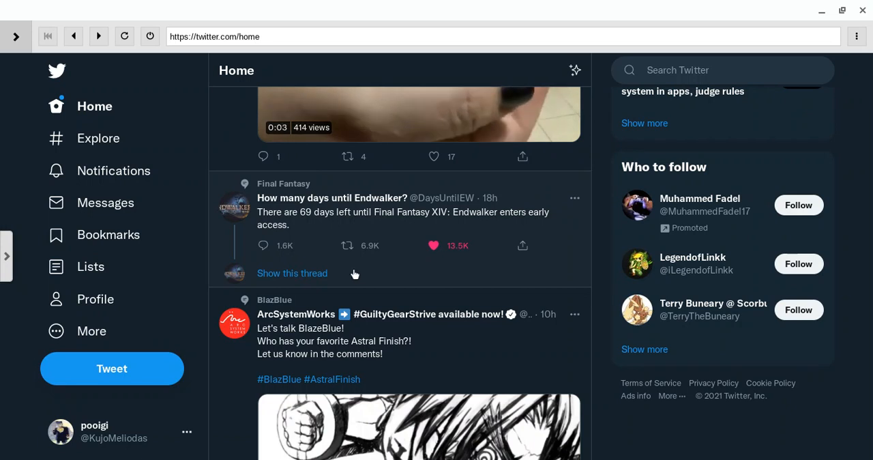
click(347, 245)
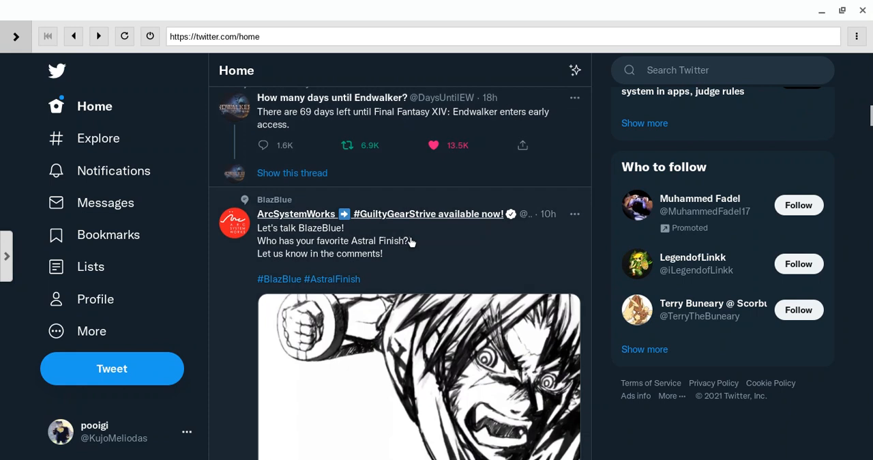
Continue down the feed past the God of War Ragnarök and CLG Void tweets.
scroll(down, 3)
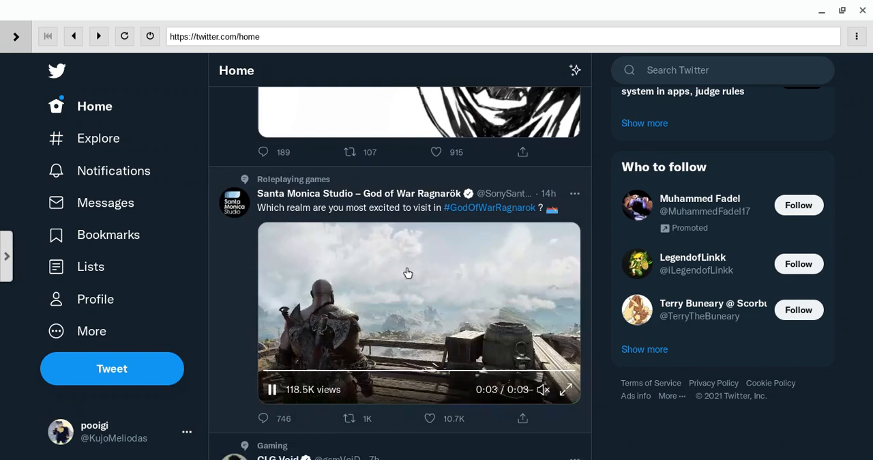
scroll(down, 3)
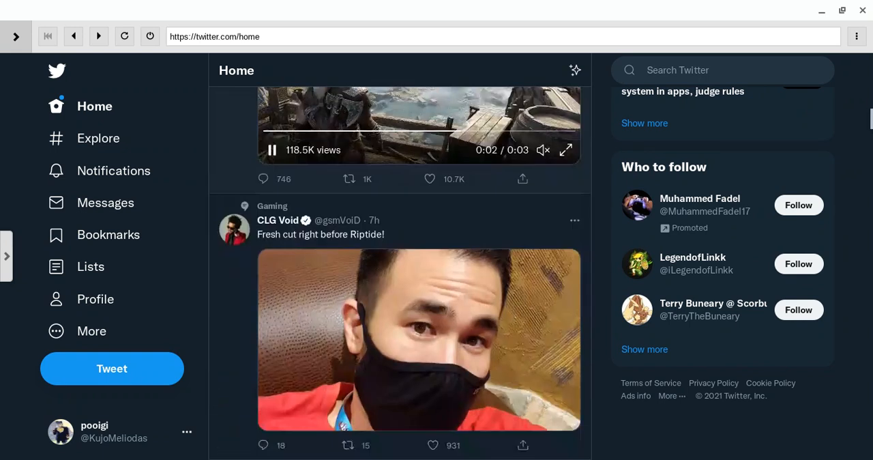
scroll(down, 3)
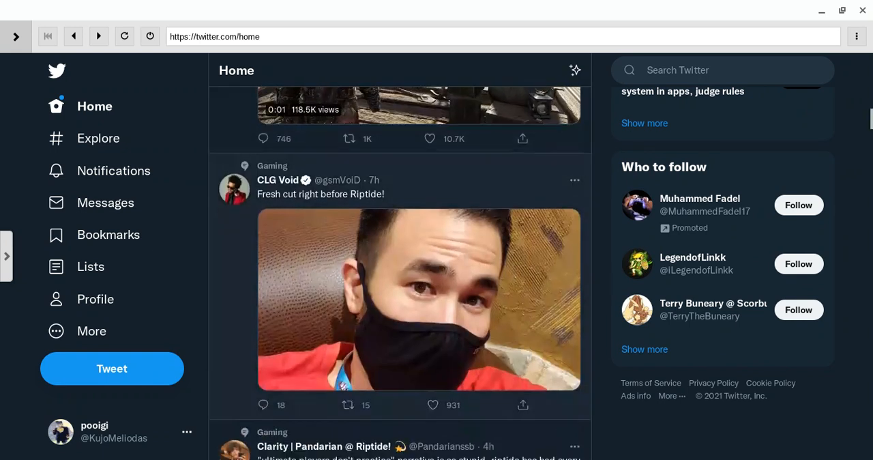
scroll(down, 3)
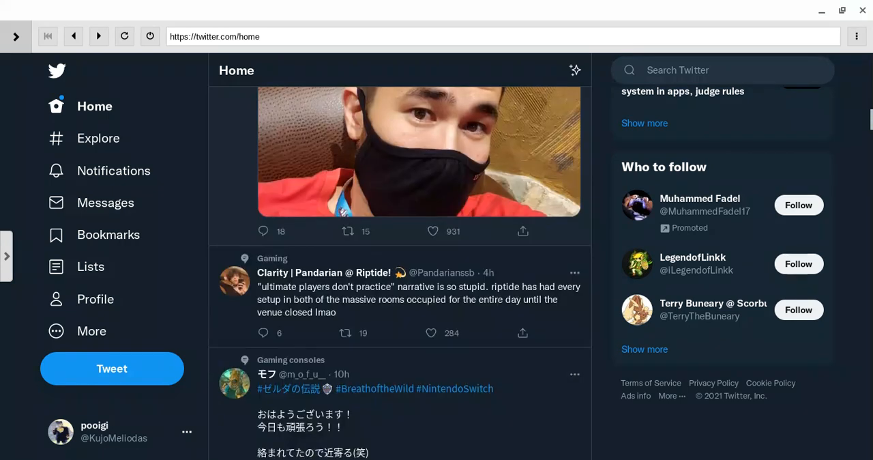
scroll(down, 3)
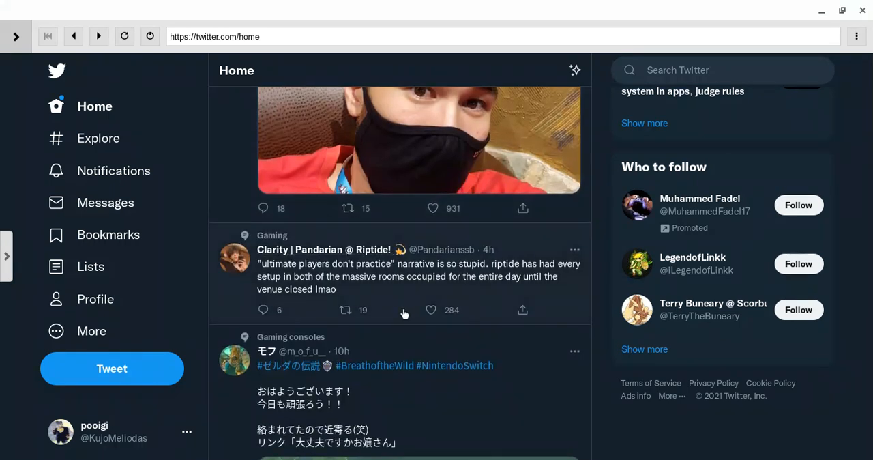
scroll(down, 3)
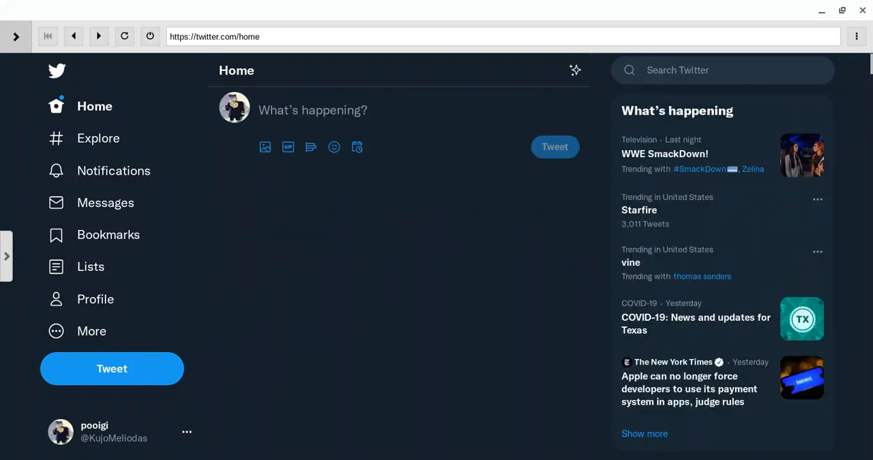
Browse down past the Wario, Final Fantasy video and Fire Emblem Heroes tweets to the Persona Smash comic.
scroll(down, 3)
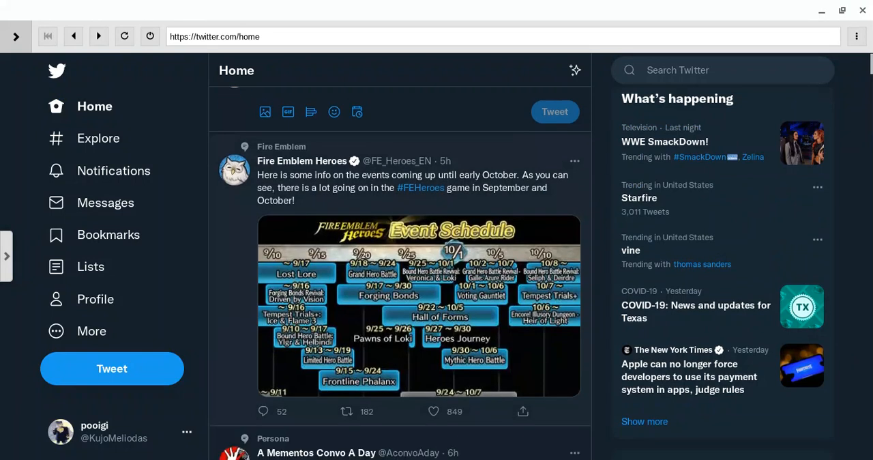
scroll(down, 3)
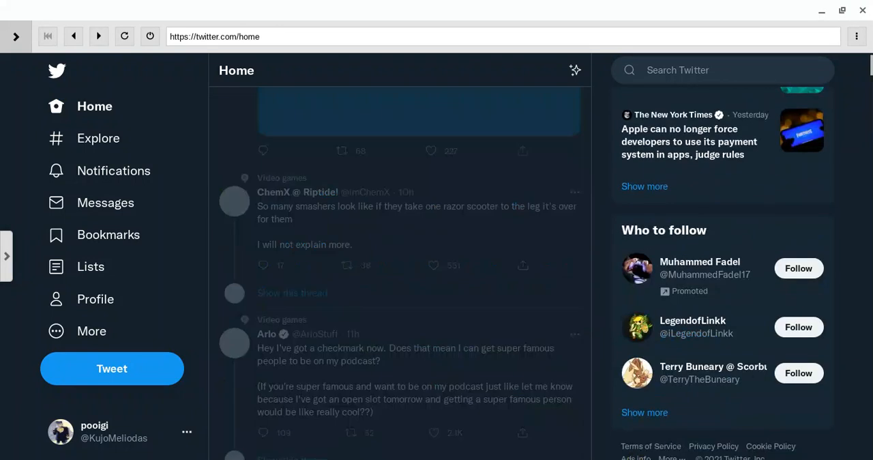
scroll(down, 3)
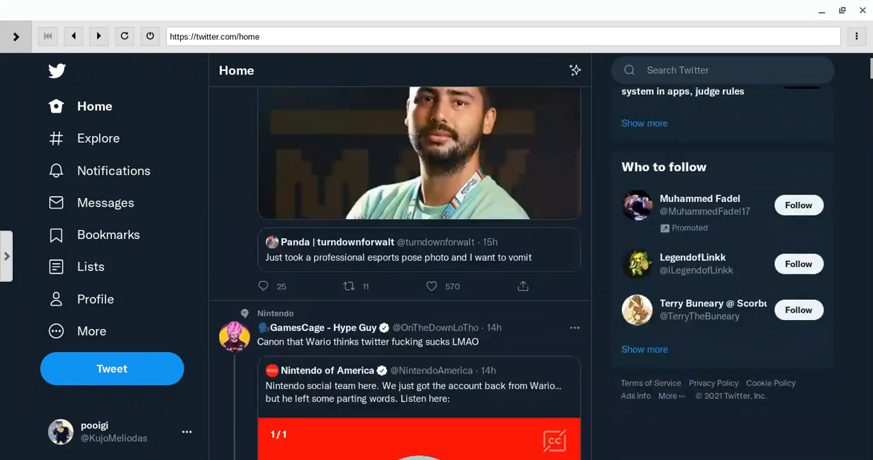
scroll(down, 3)
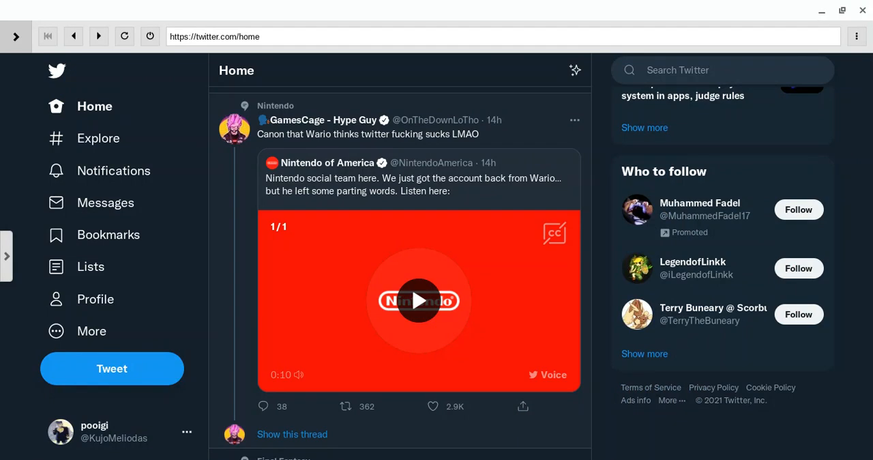
scroll(down, 3)
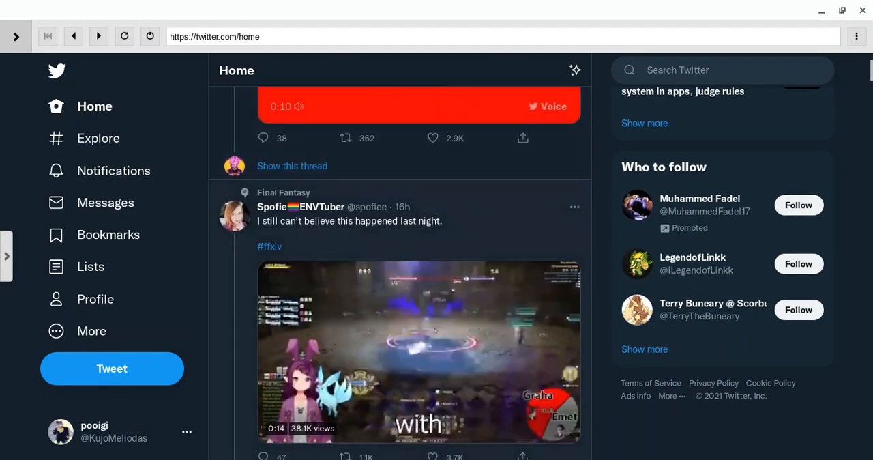
scroll(down, 3)
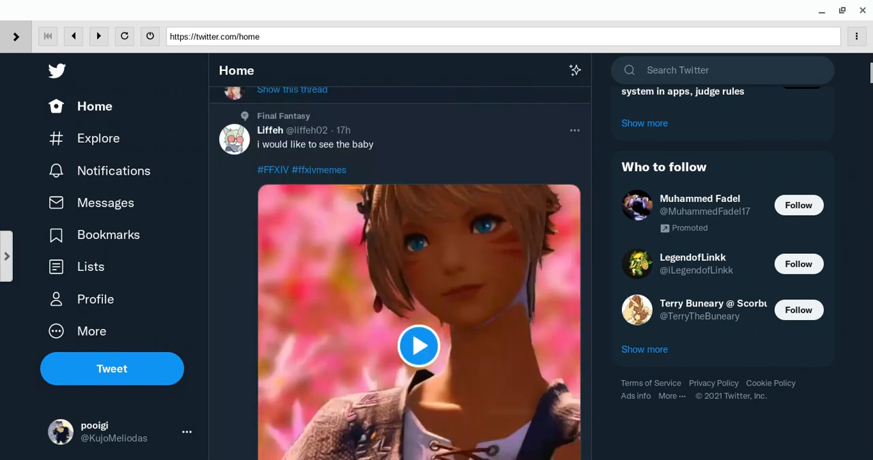
scroll(down, 3)
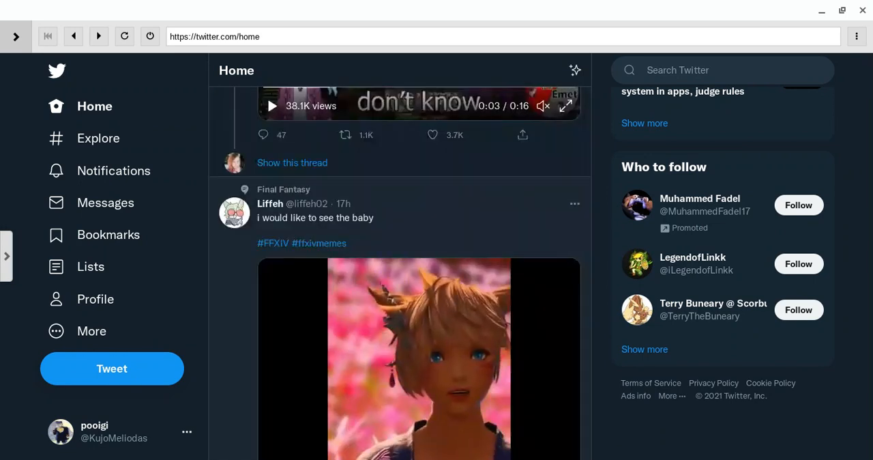
scroll(down, 3)
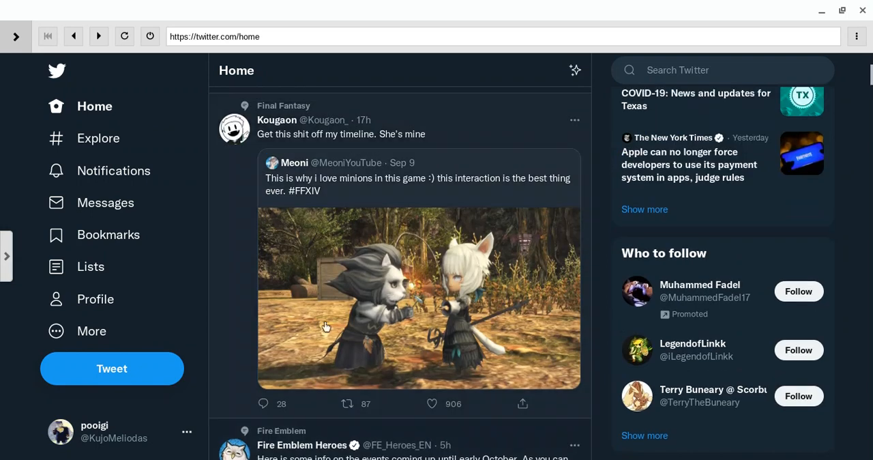
mouse_move(292, 330)
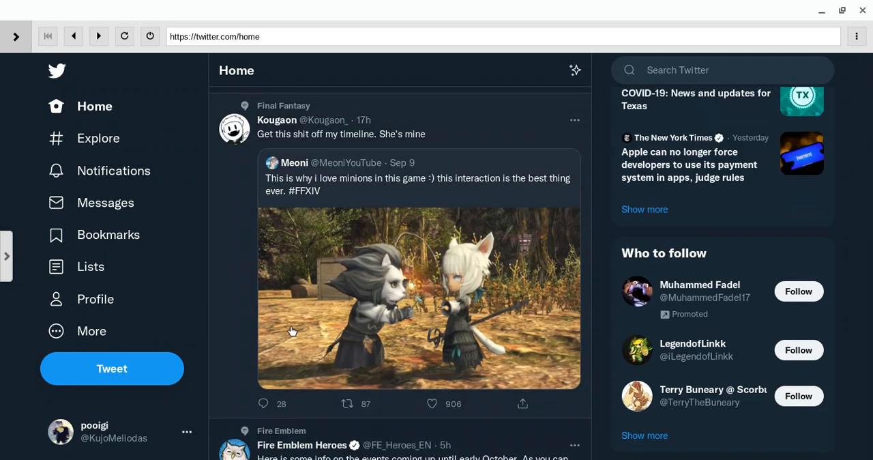
scroll(down, 3)
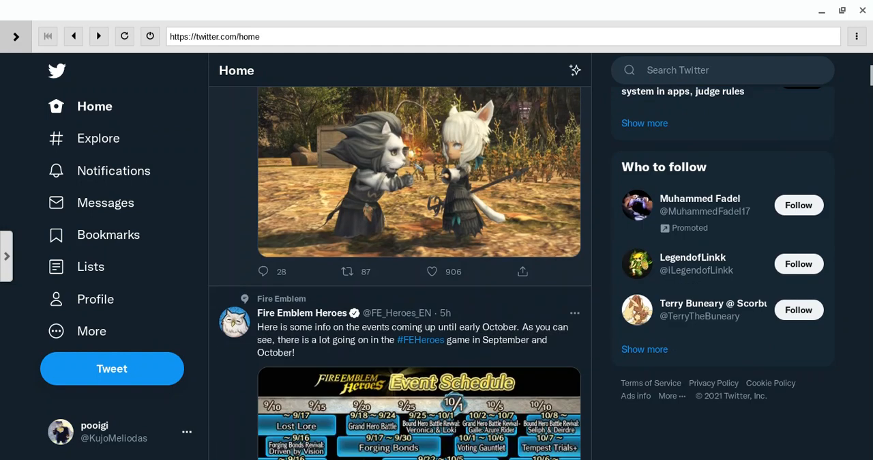
scroll(down, 3)
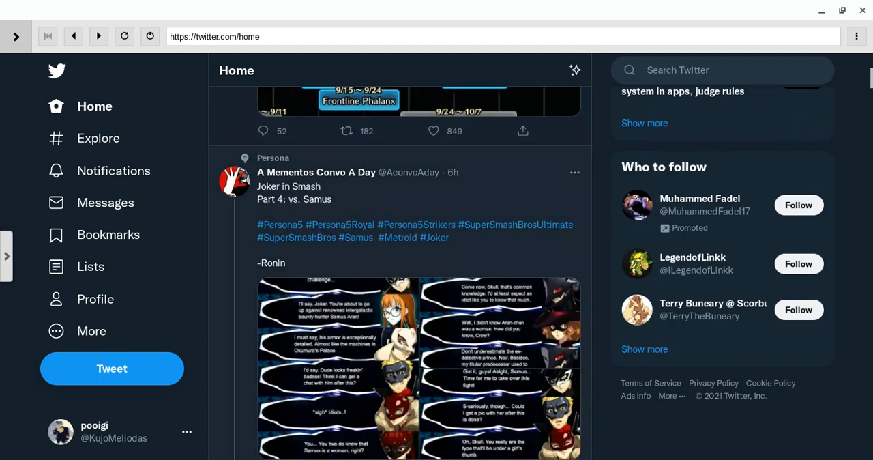
Open the 'Joker in Smash Part 4: vs. Samus' comic image full-size with its replies.
scroll(down, 3)
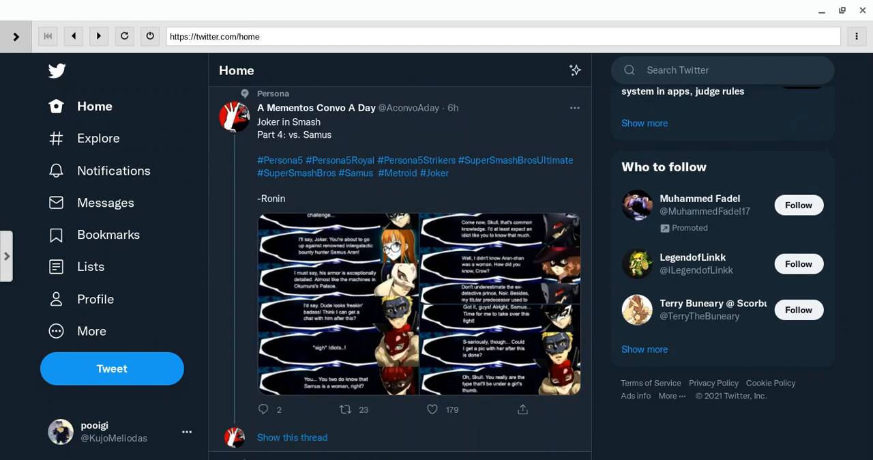
click(327, 260)
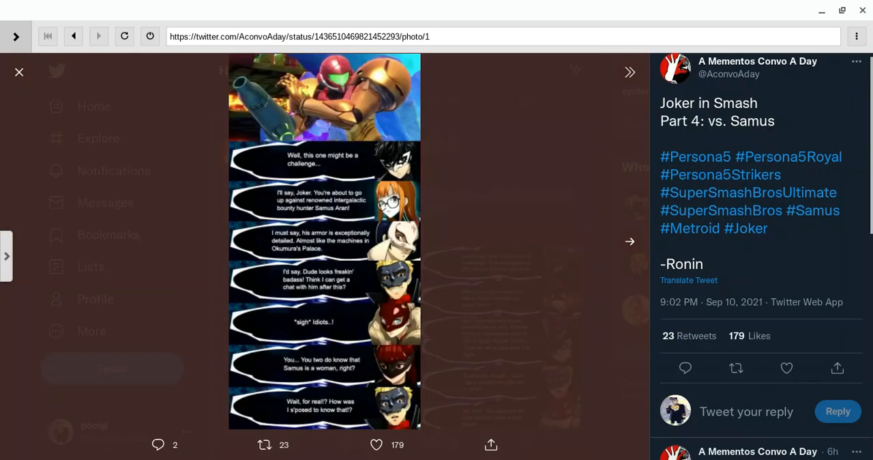
click(786, 369)
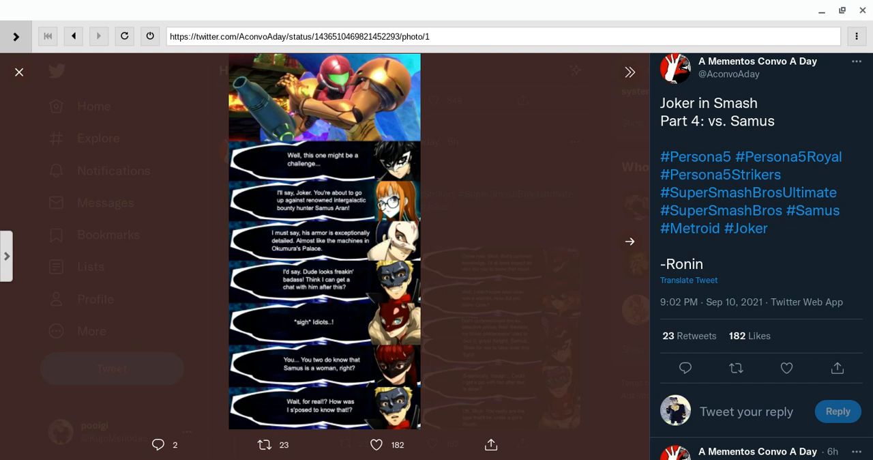
mouse_move(467, 274)
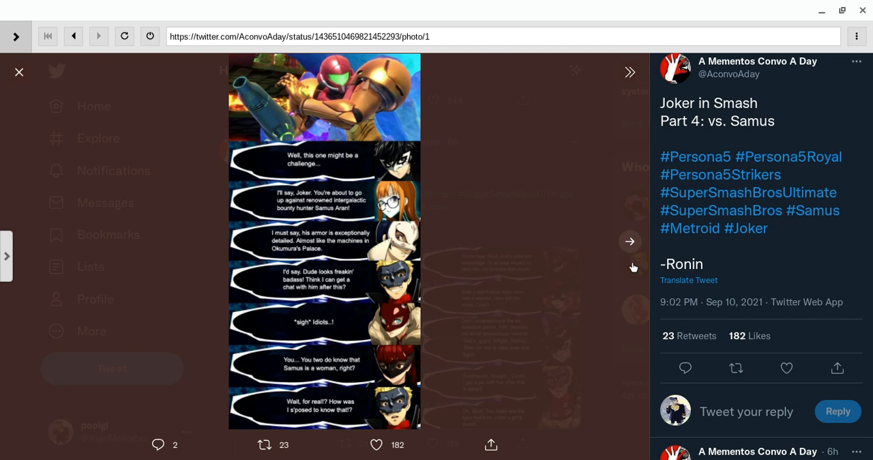
Advance the photo viewer to the comic's second page.
click(631, 241)
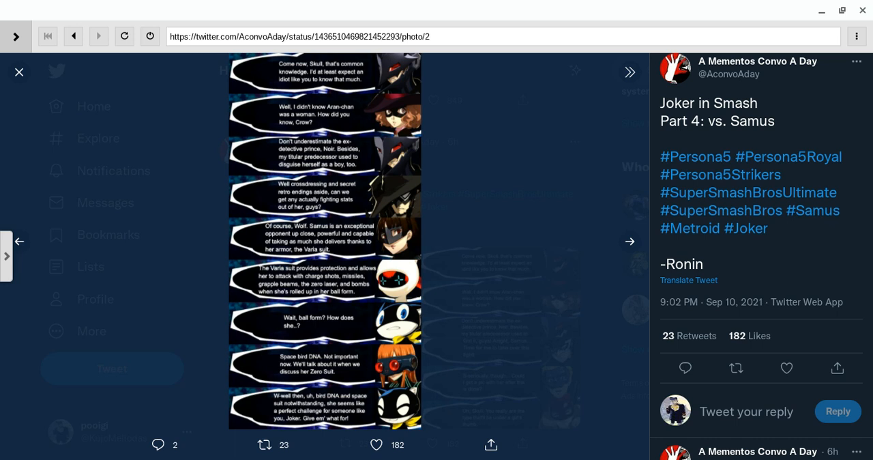
mouse_move(394, 356)
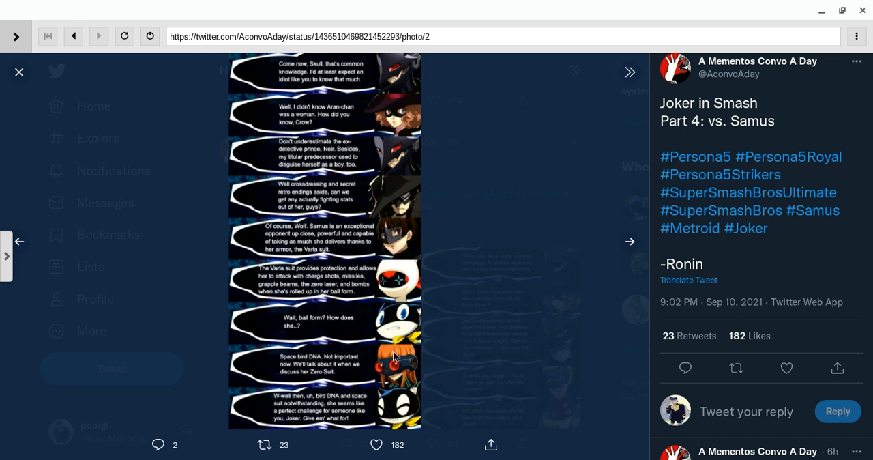
mouse_move(379, 339)
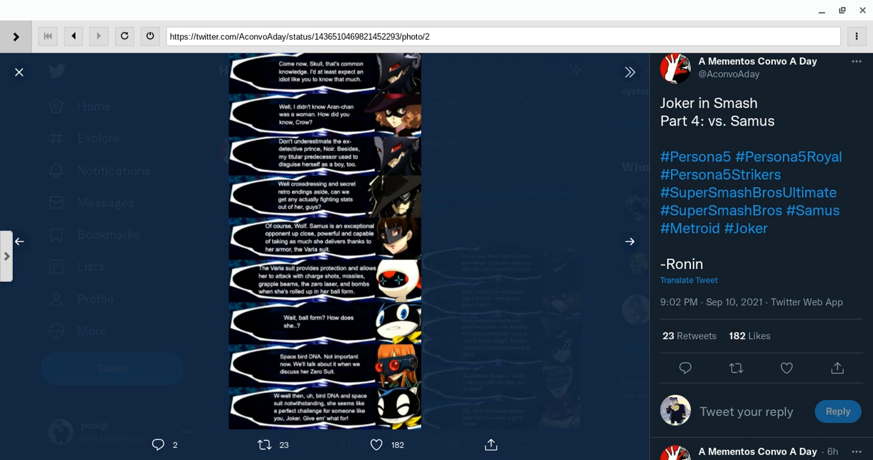
mouse_move(5, 16)
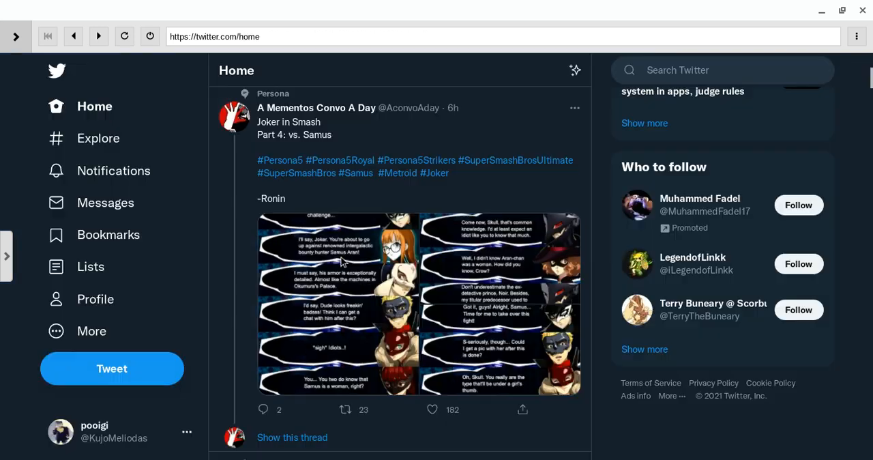
click(431, 409)
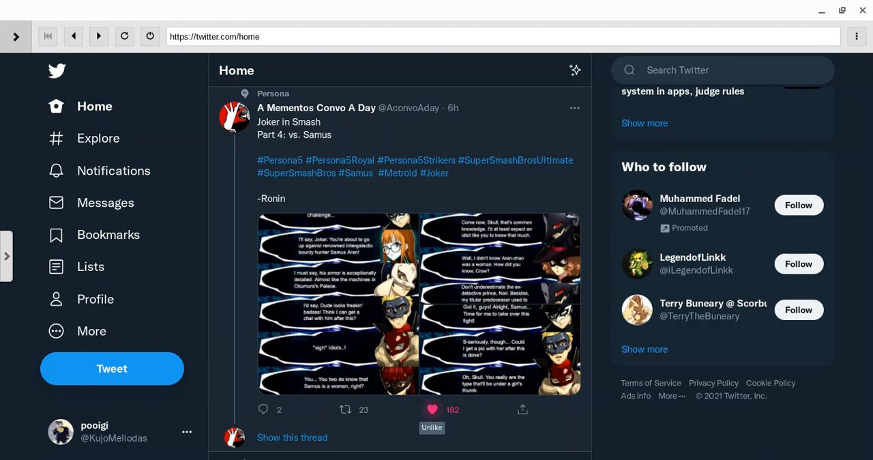
scroll(down, 3)
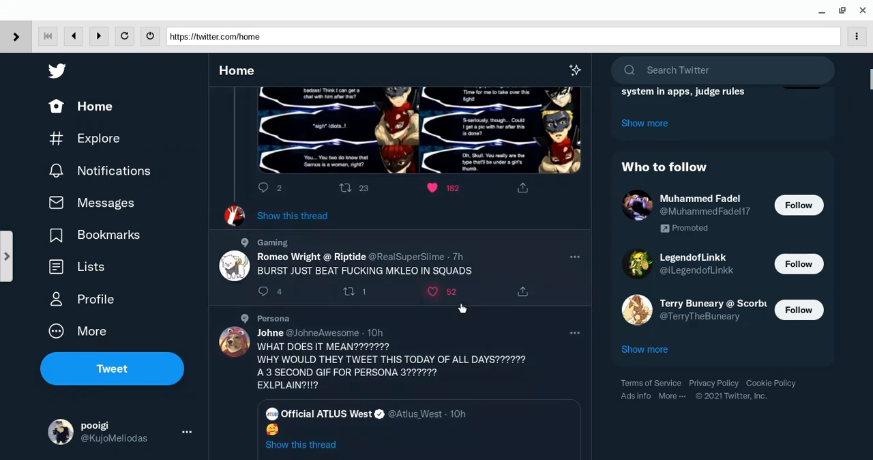
scroll(down, 3)
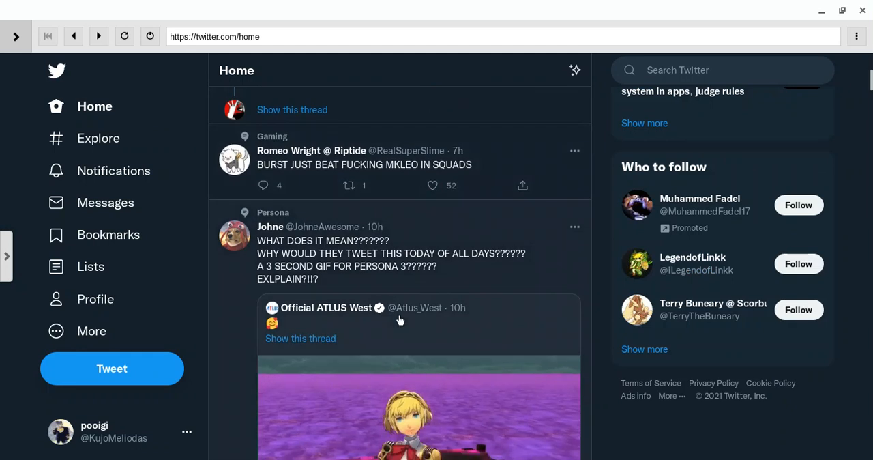
scroll(down, 3)
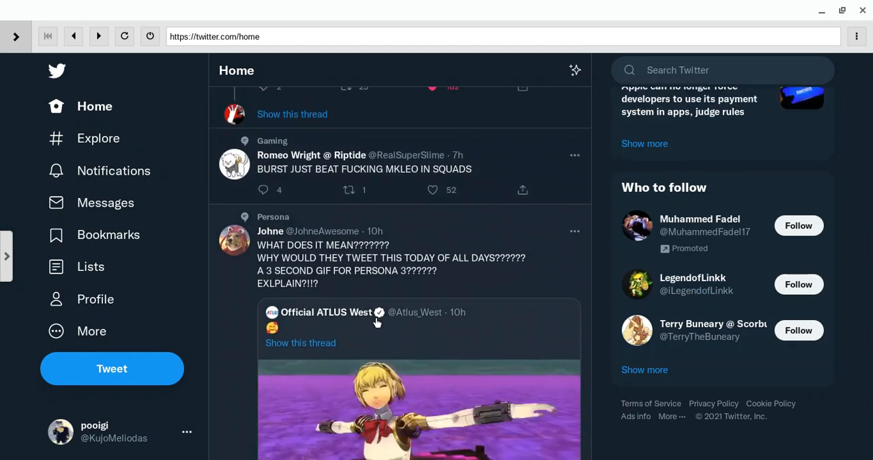
scroll(down, 3)
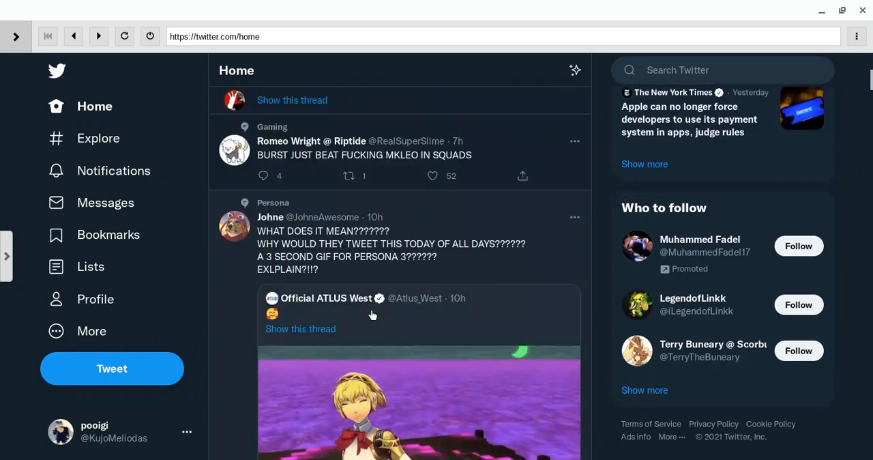
scroll(down, 3)
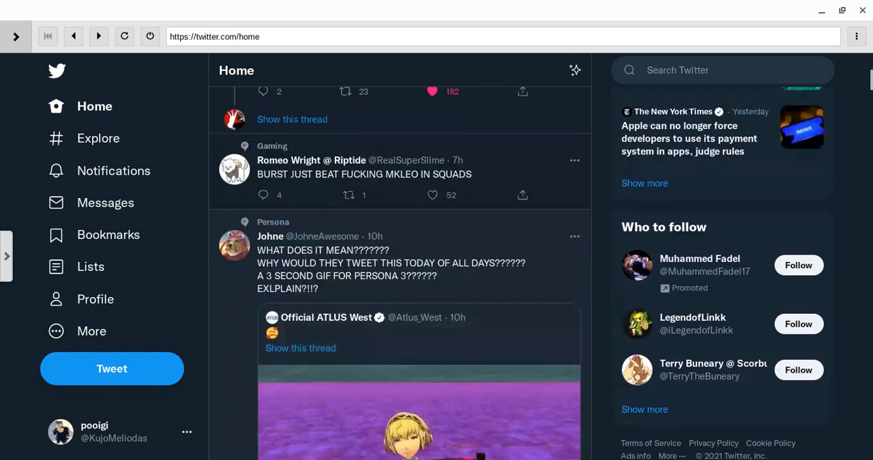
scroll(down, 3)
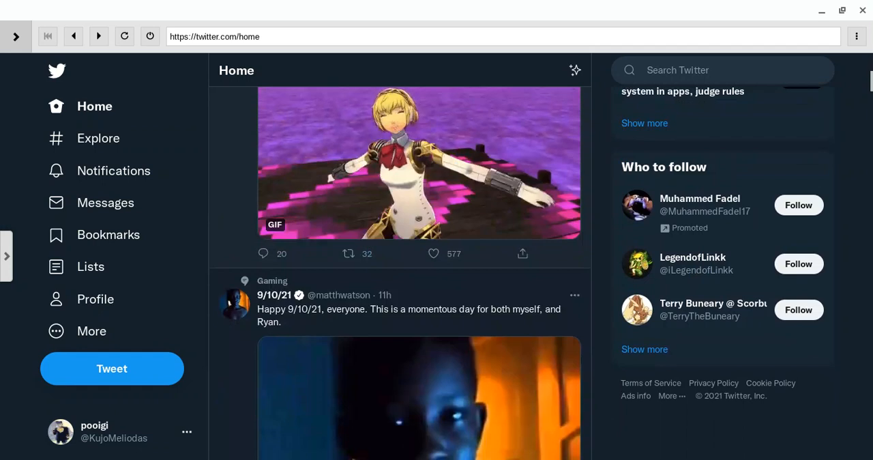
scroll(down, 3)
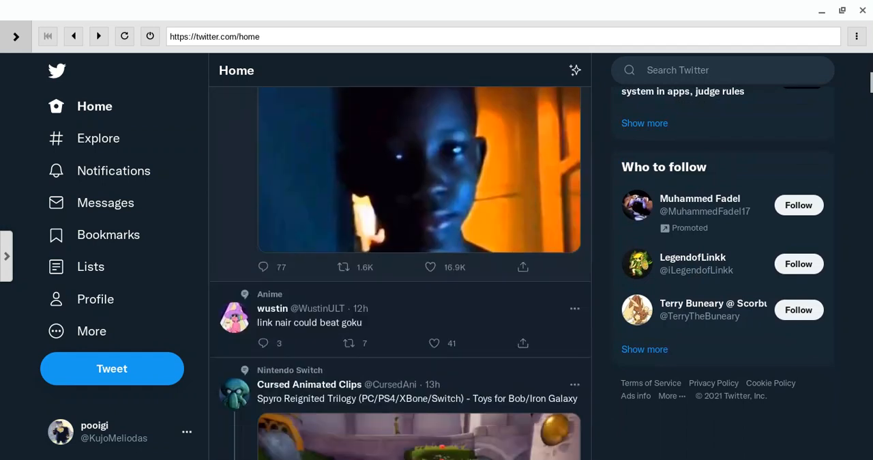
scroll(up, 3)
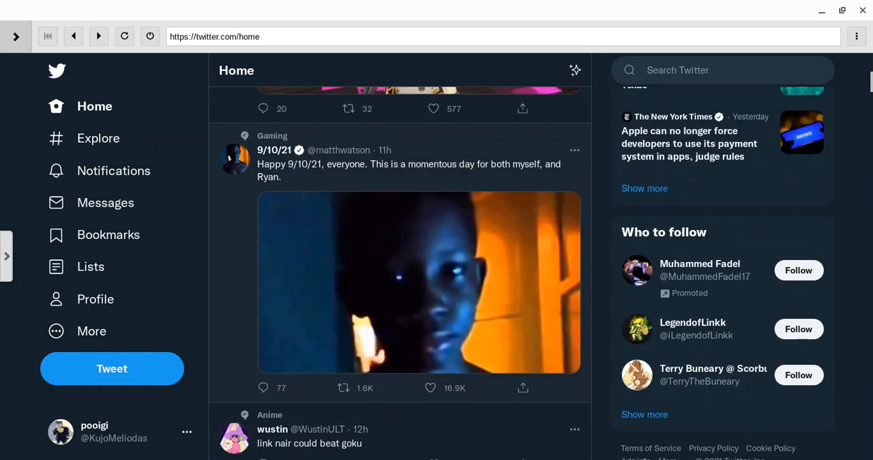
scroll(down, 3)
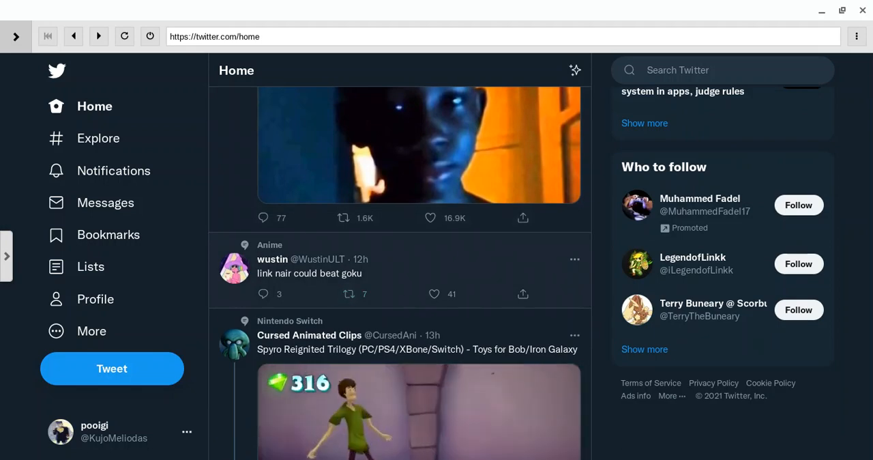
click(434, 293)
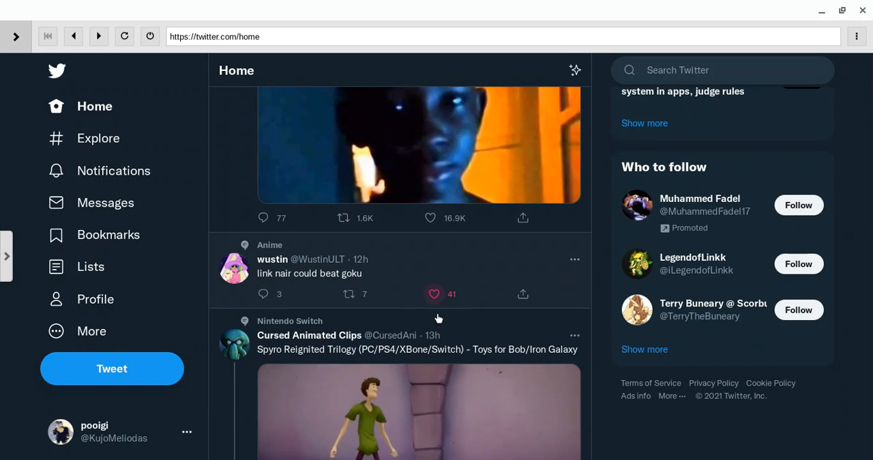
Continue down past Elliot Duby's Waluigi tweet to Peco's Zelda video.
scroll(down, 3)
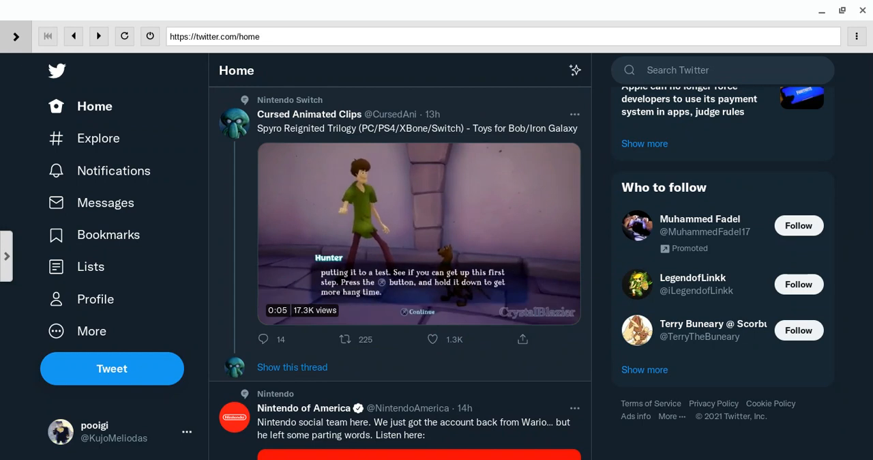
scroll(down, 3)
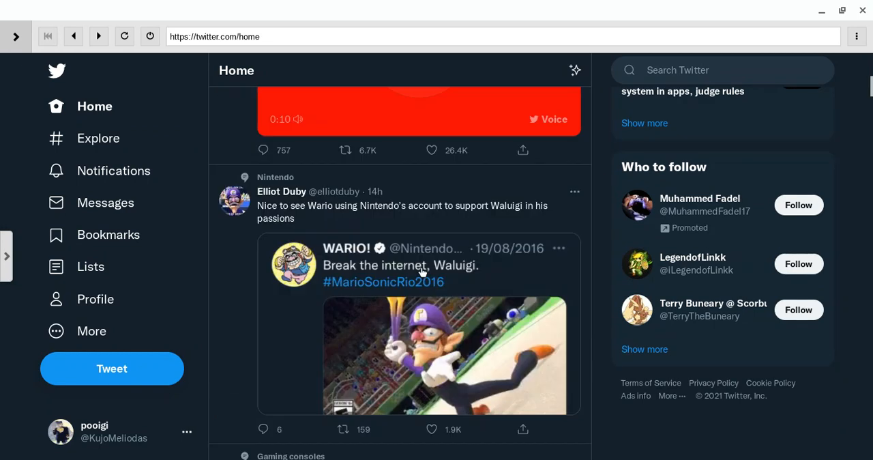
scroll(down, 3)
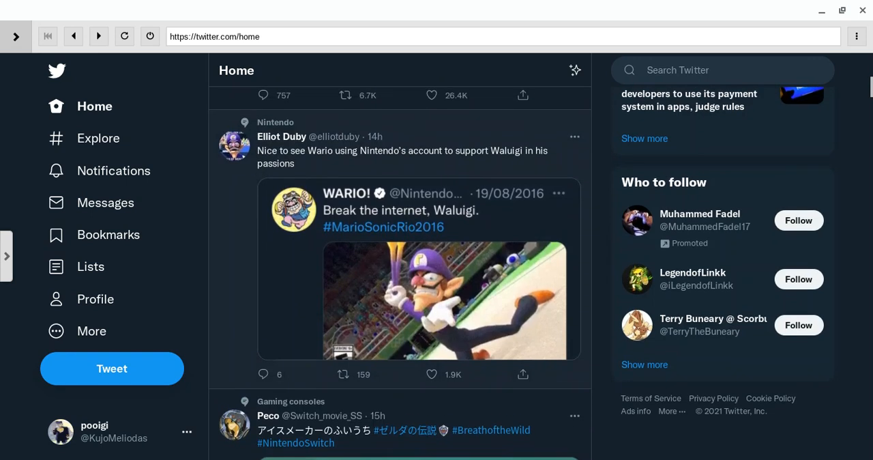
scroll(down, 3)
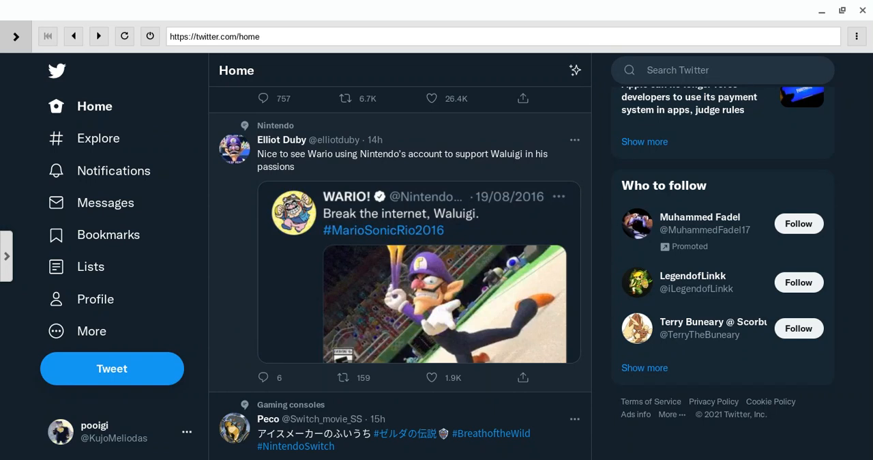
scroll(down, 3)
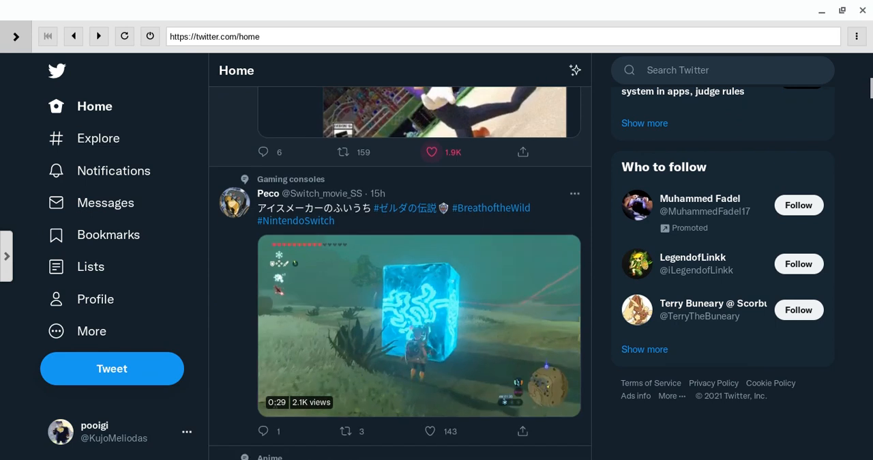
Play Peco's Breath of the Wild clip and like the tweet.
click(421, 324)
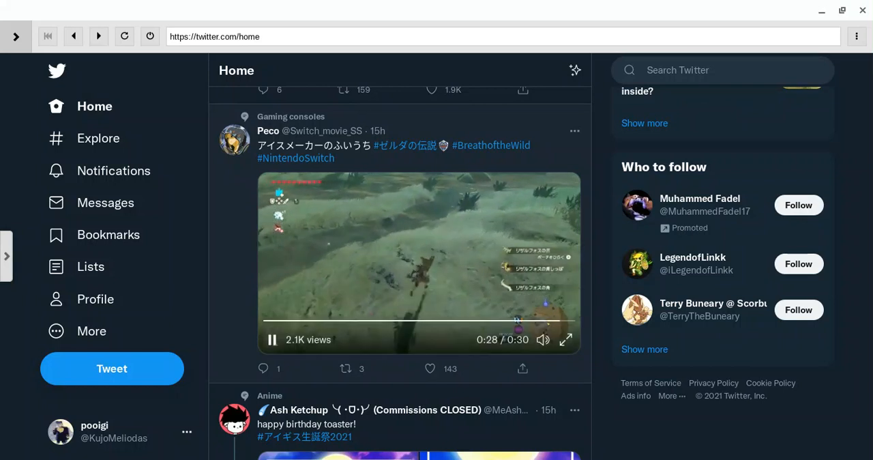
click(430, 368)
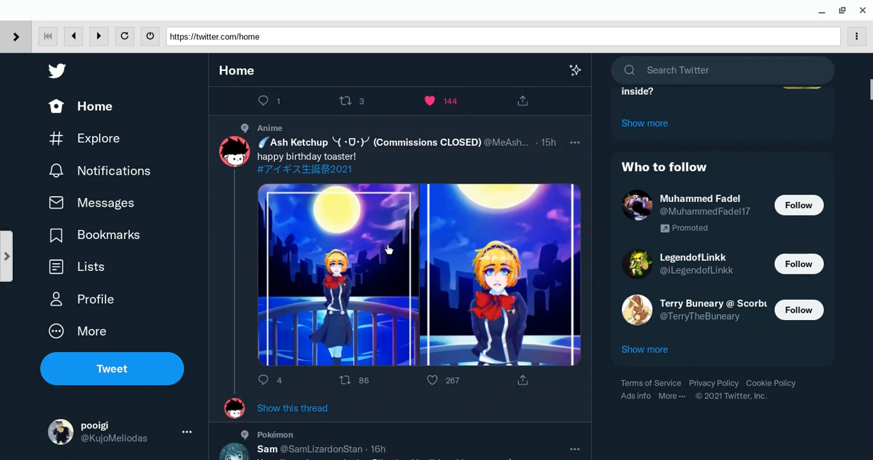
Read down past the Pikachu, Sonic Unleashed clip and Faz's Persona tweet to Zelda Gif World.
scroll(down, 3)
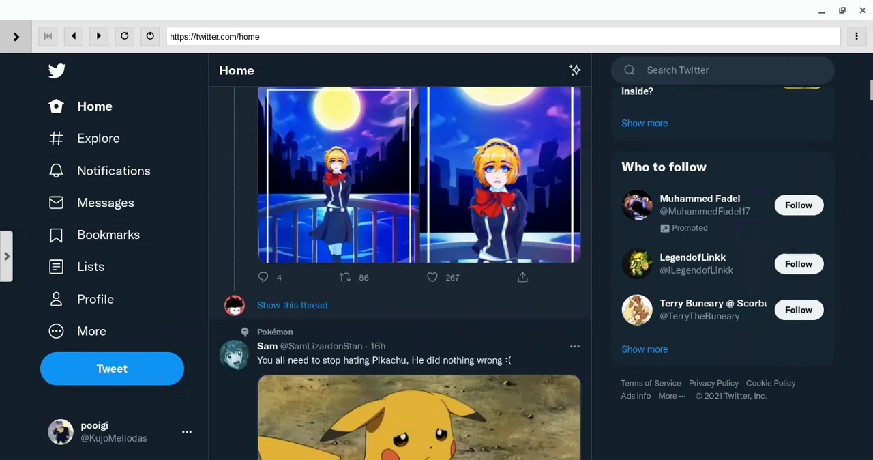
scroll(down, 3)
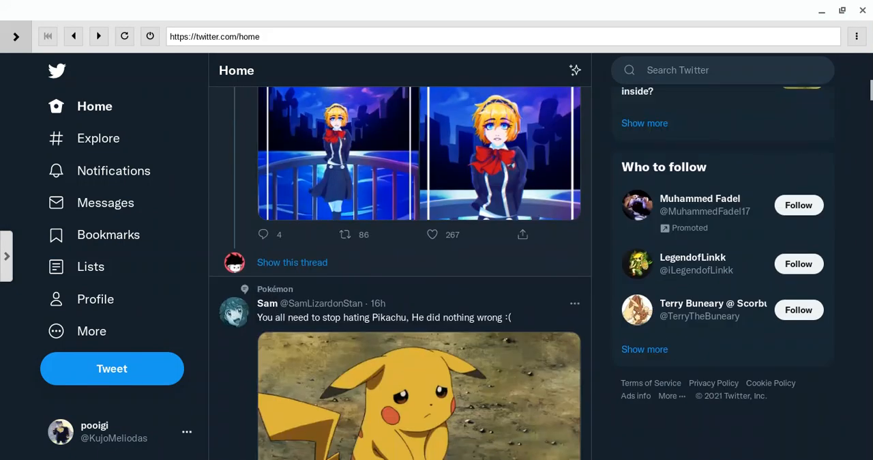
scroll(down, 3)
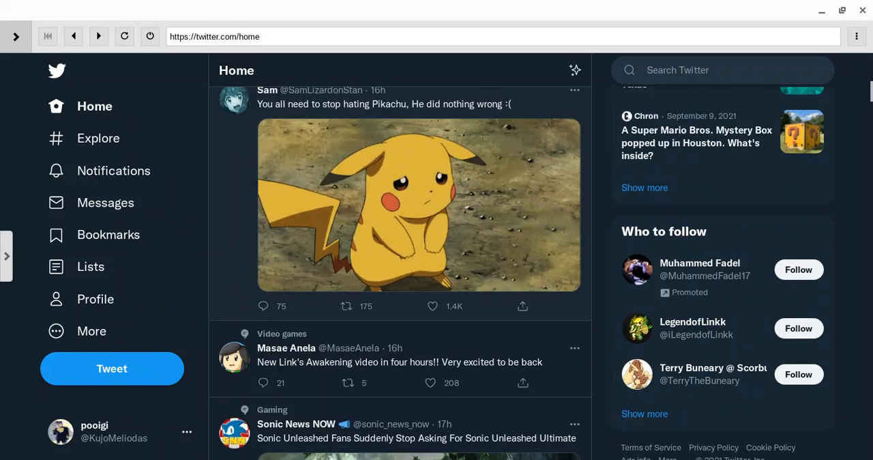
scroll(down, 3)
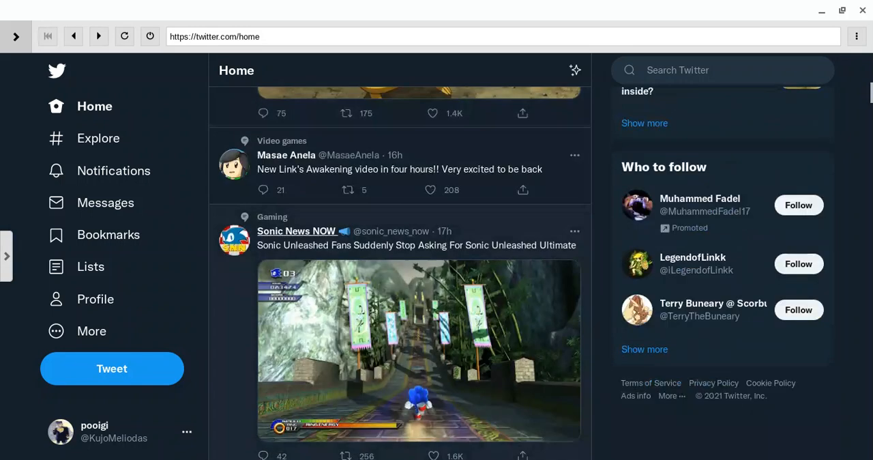
mouse_move(382, 292)
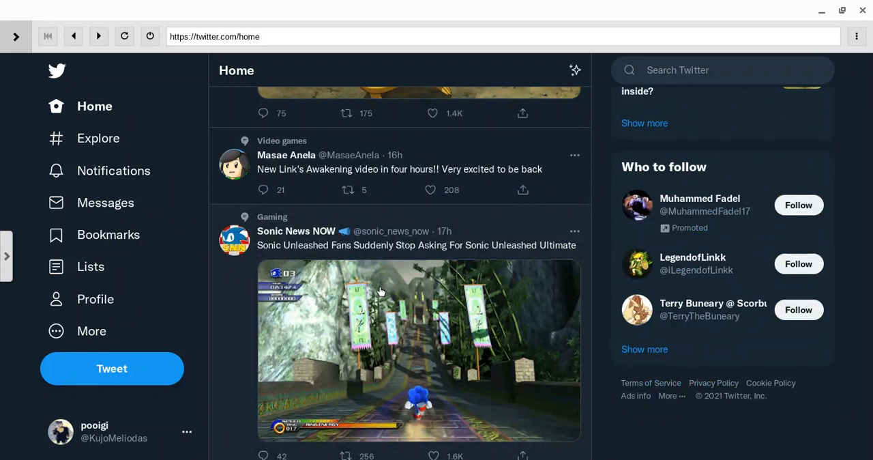
mouse_move(371, 312)
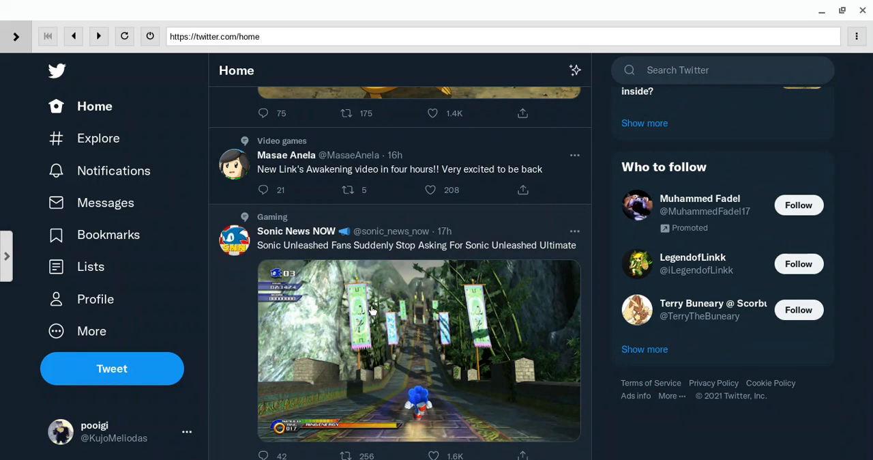
scroll(down, 3)
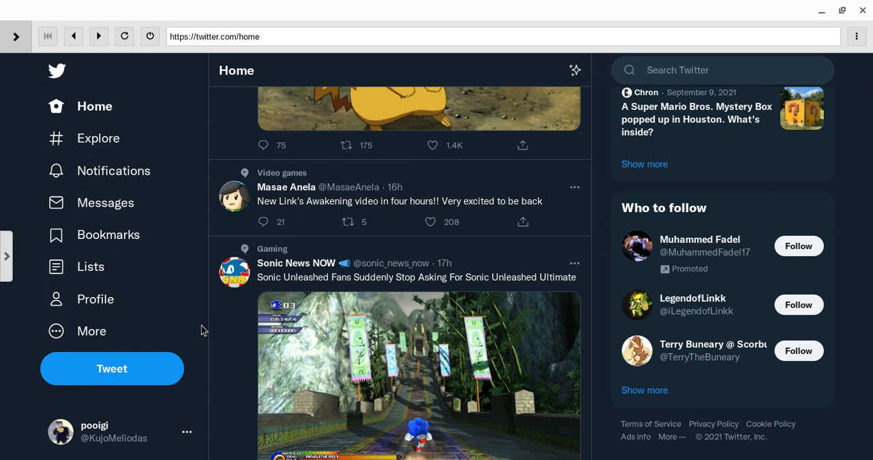
scroll(down, 3)
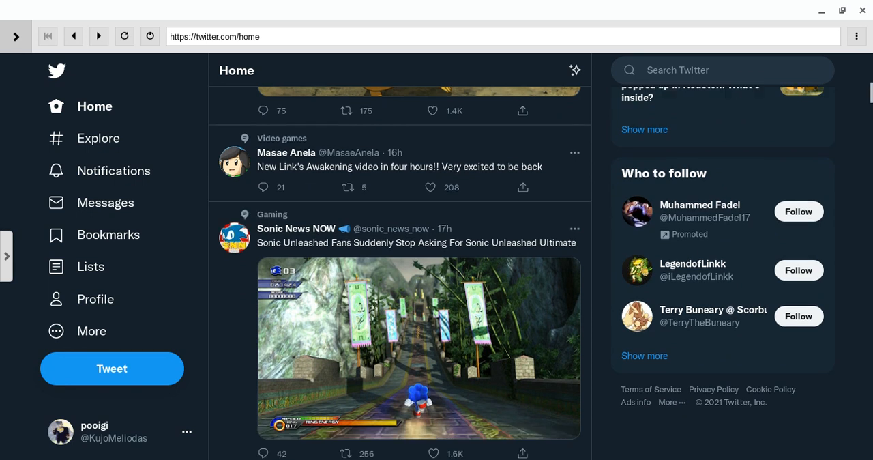
scroll(down, 3)
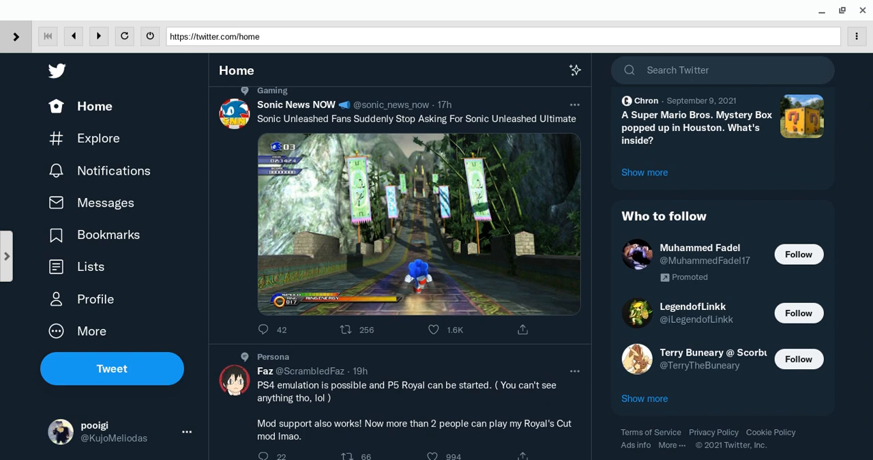
scroll(down, 3)
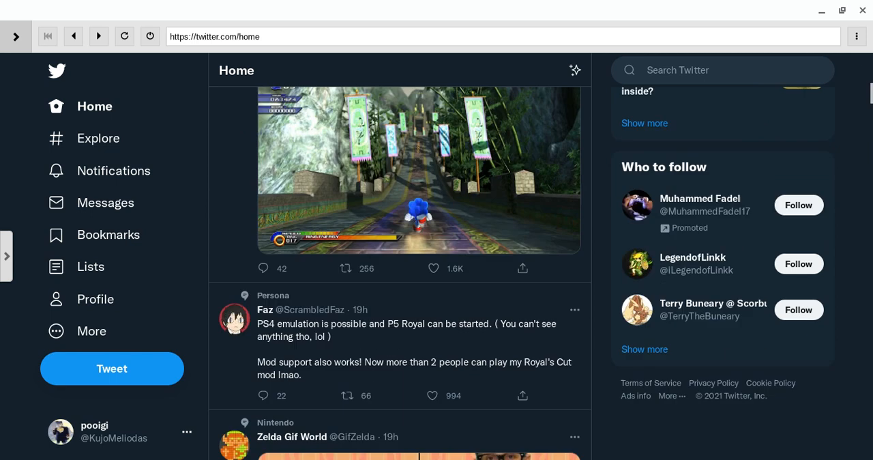
scroll(down, 3)
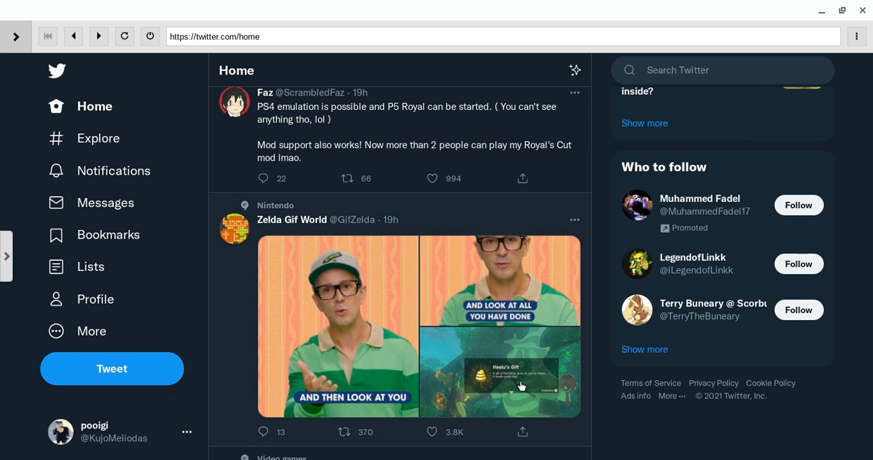
scroll(down, 3)
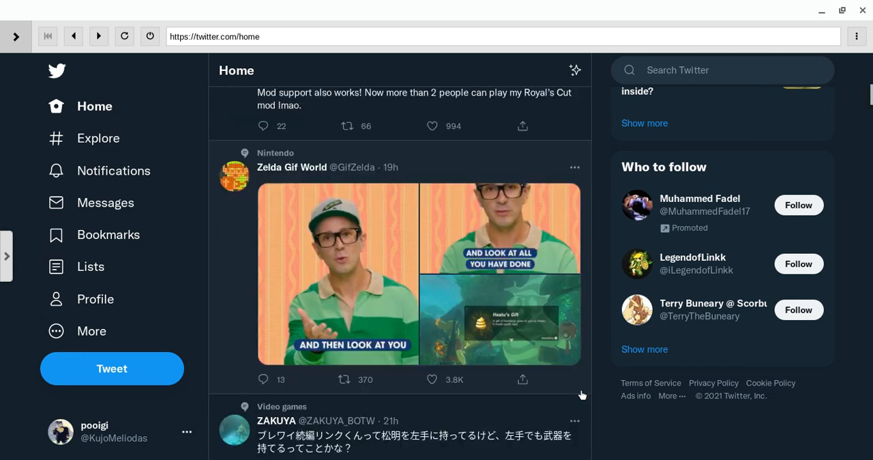